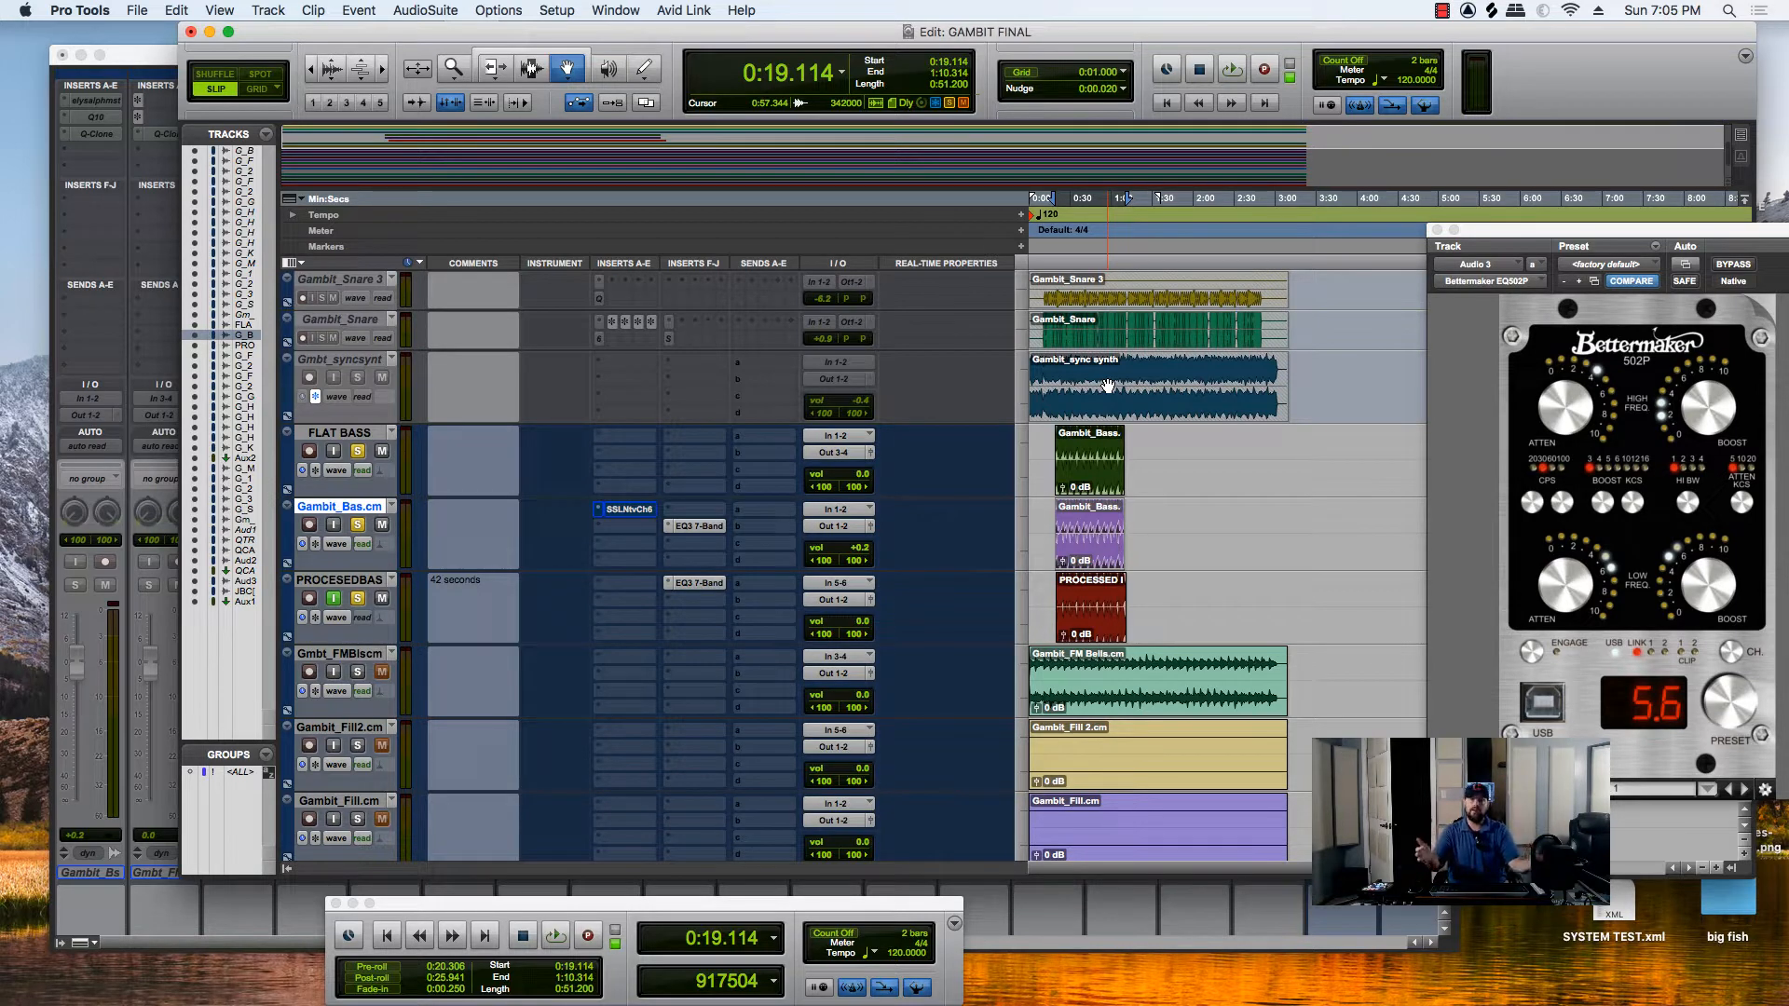
mouse_move(913, 484)
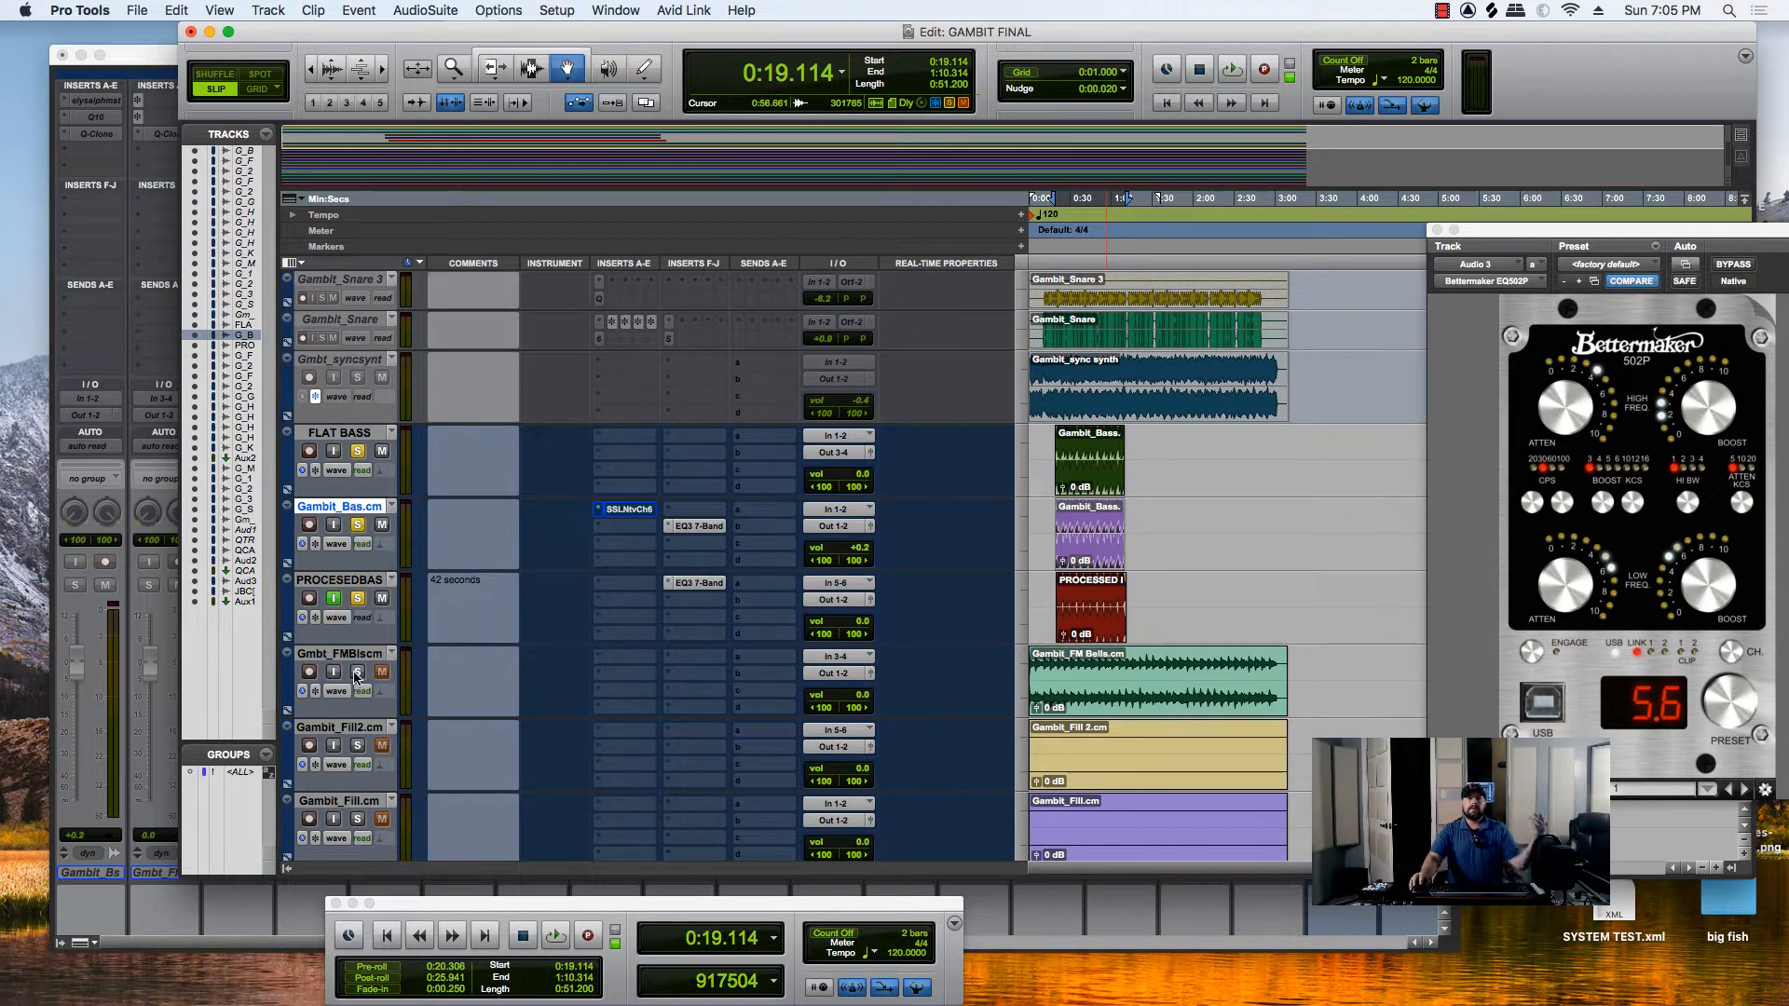
mouse_move(399, 510)
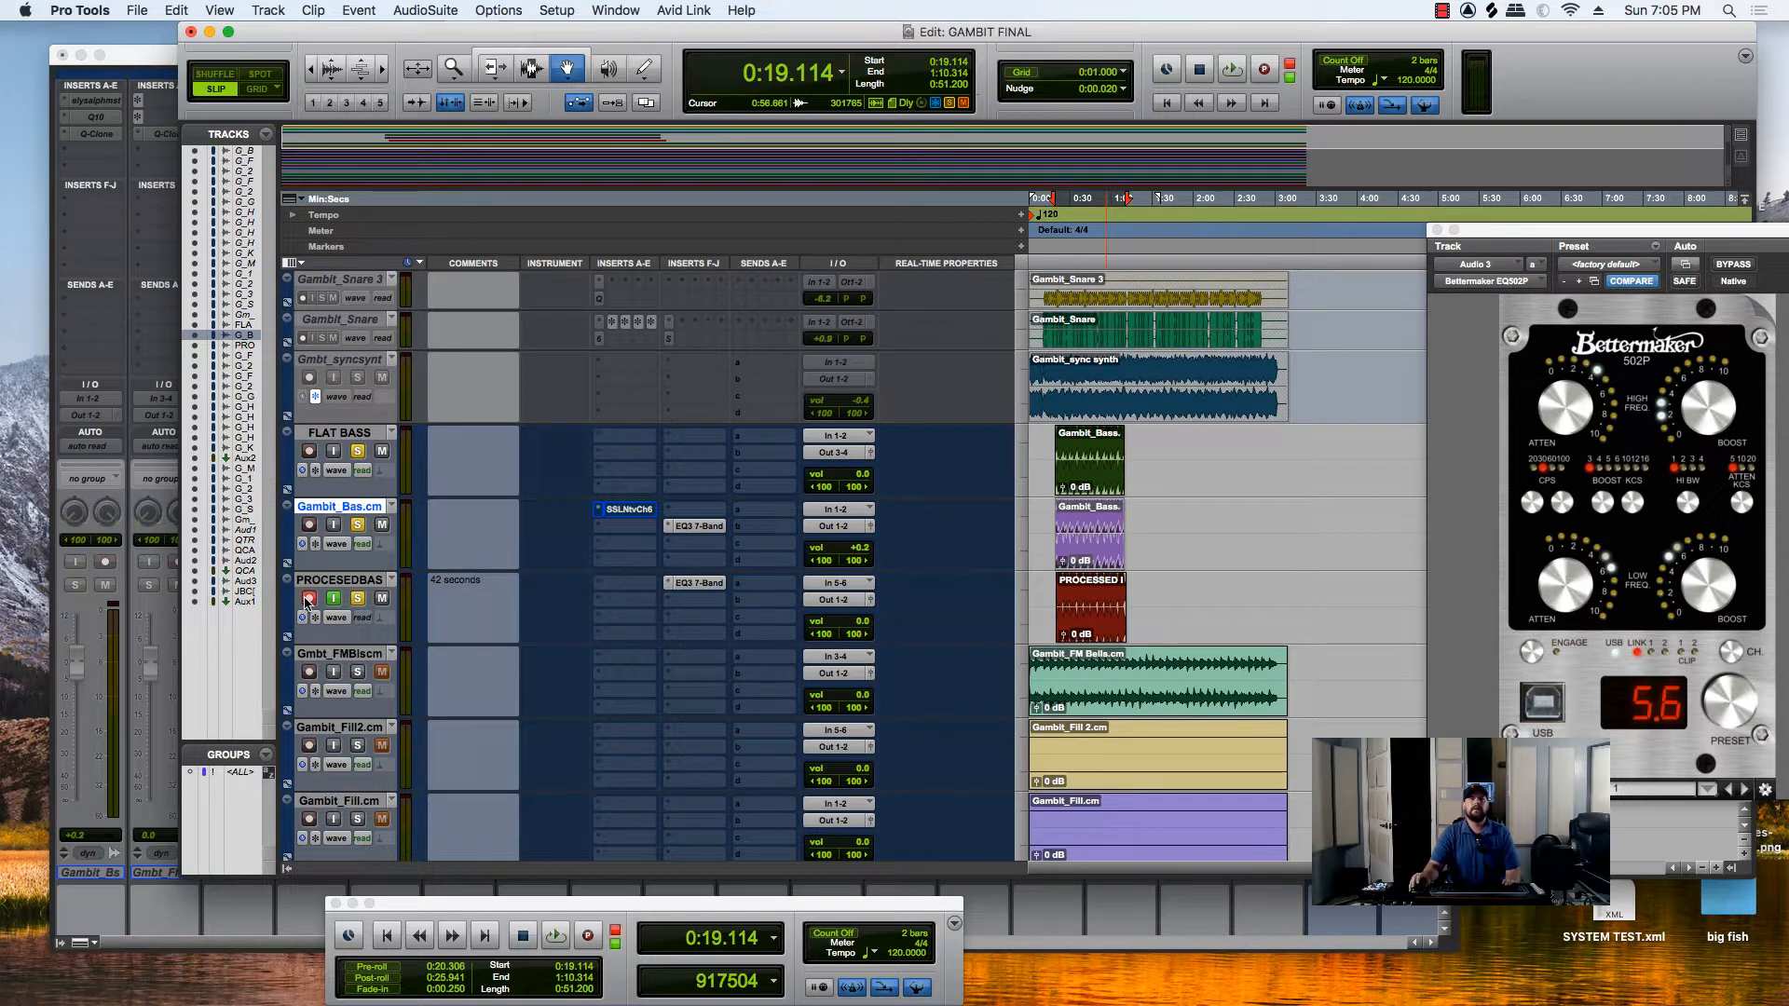
Audition the Gambit_Bas.cm bass with playback from the 19-second mark, then stop
click(307, 598)
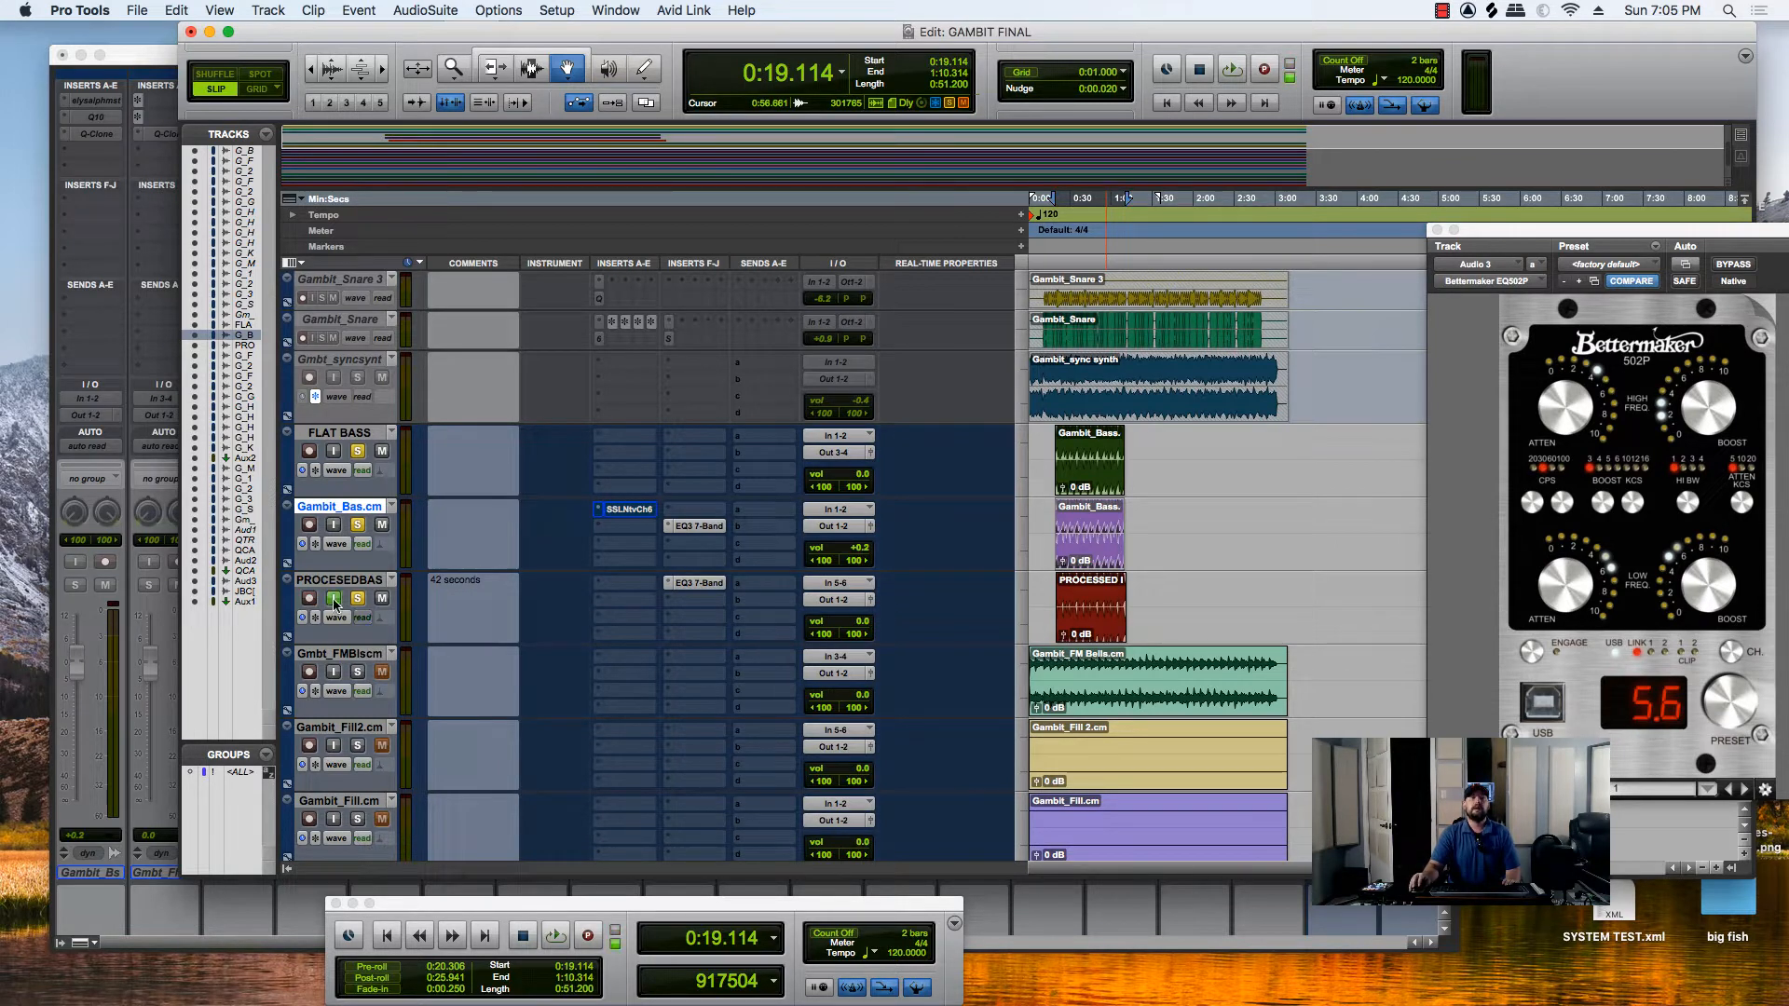
click(358, 598)
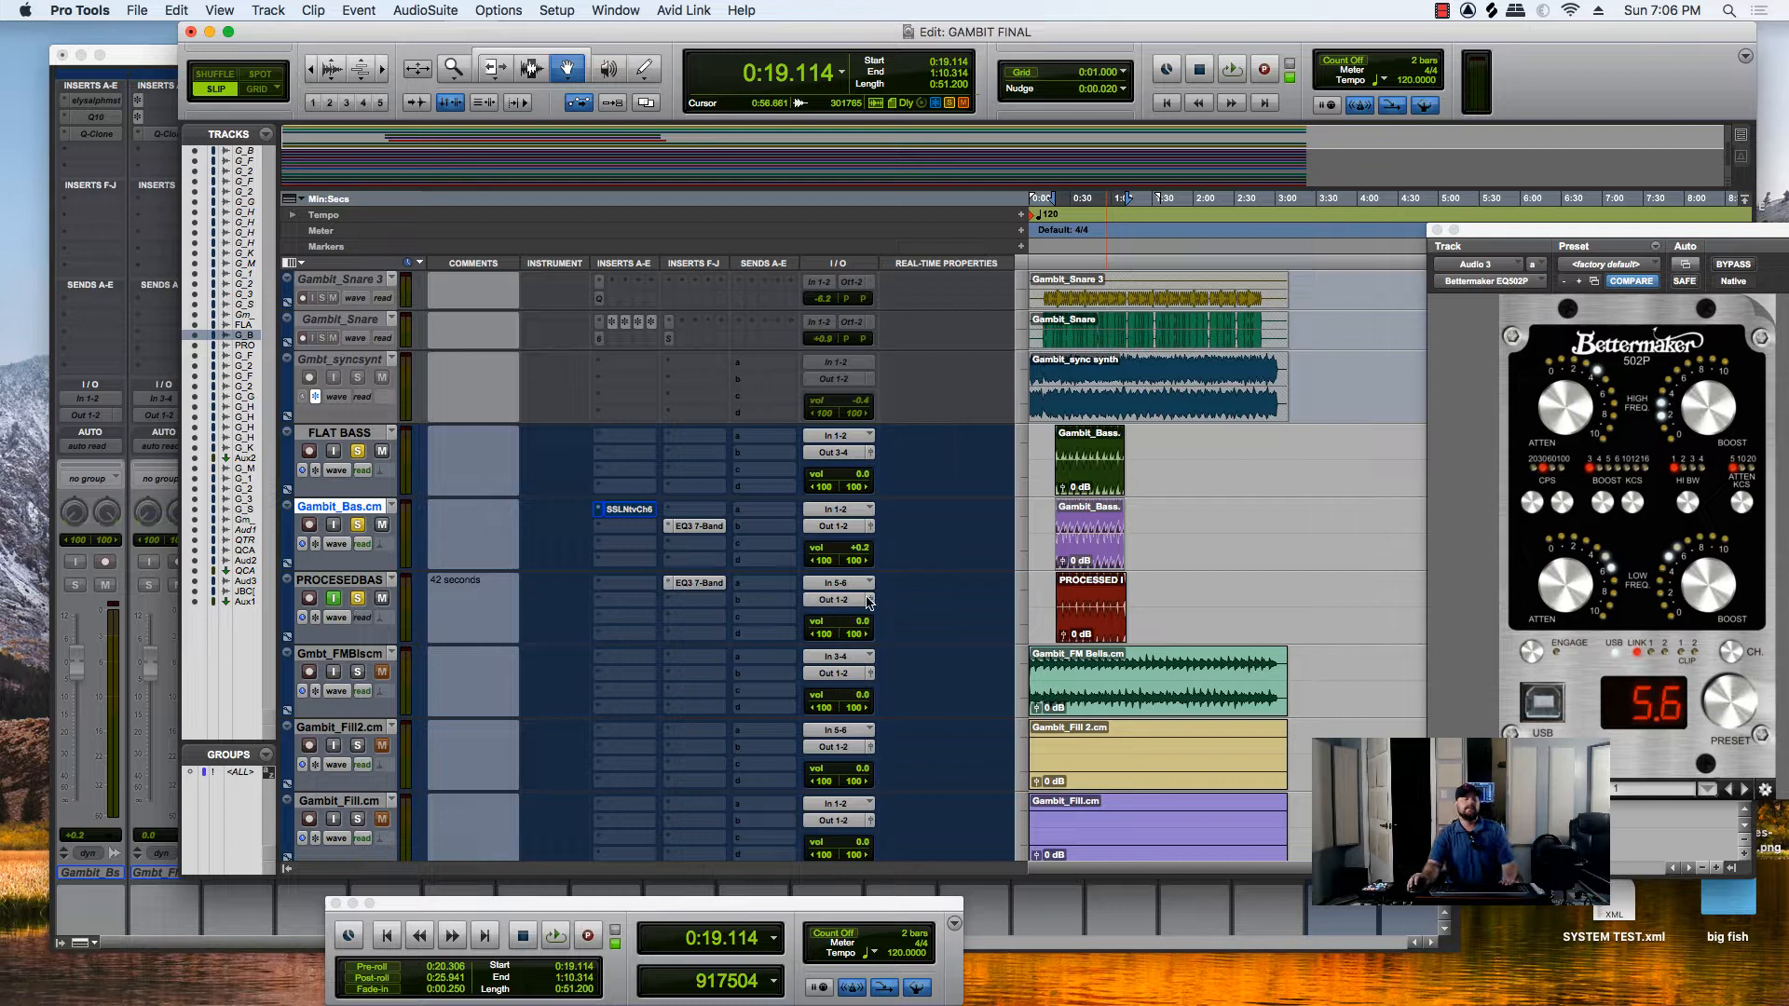
mouse_move(870, 601)
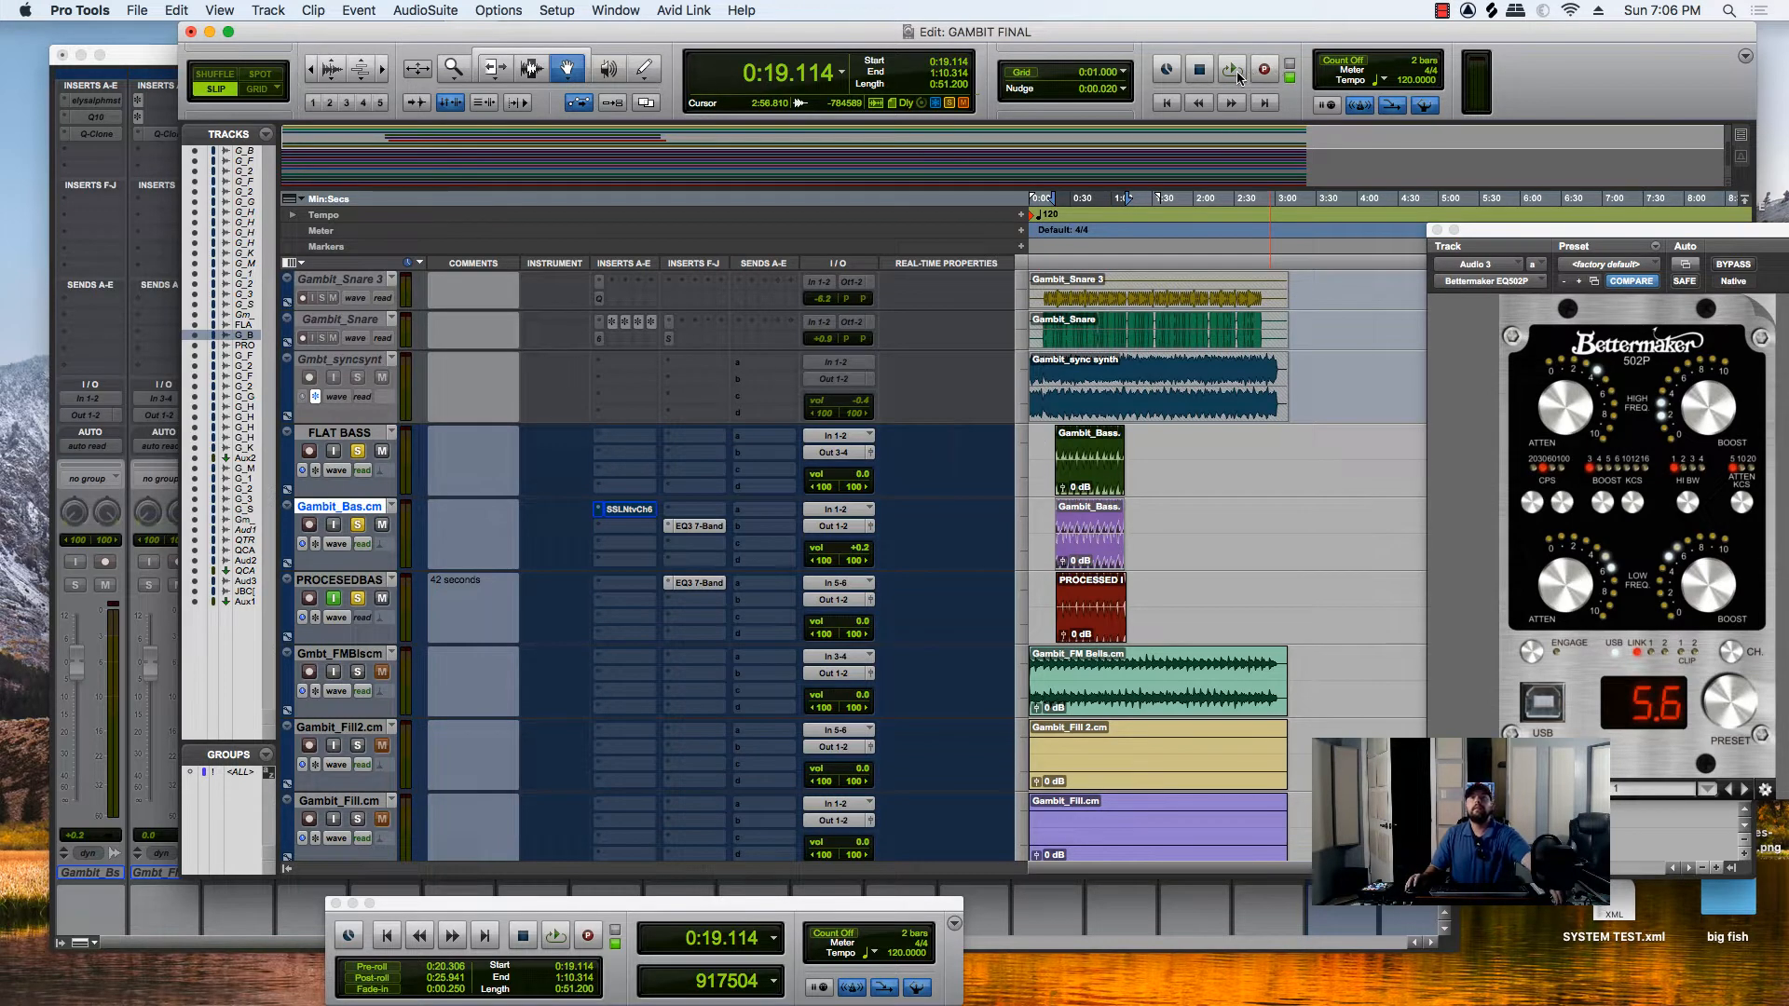
click(1232, 69)
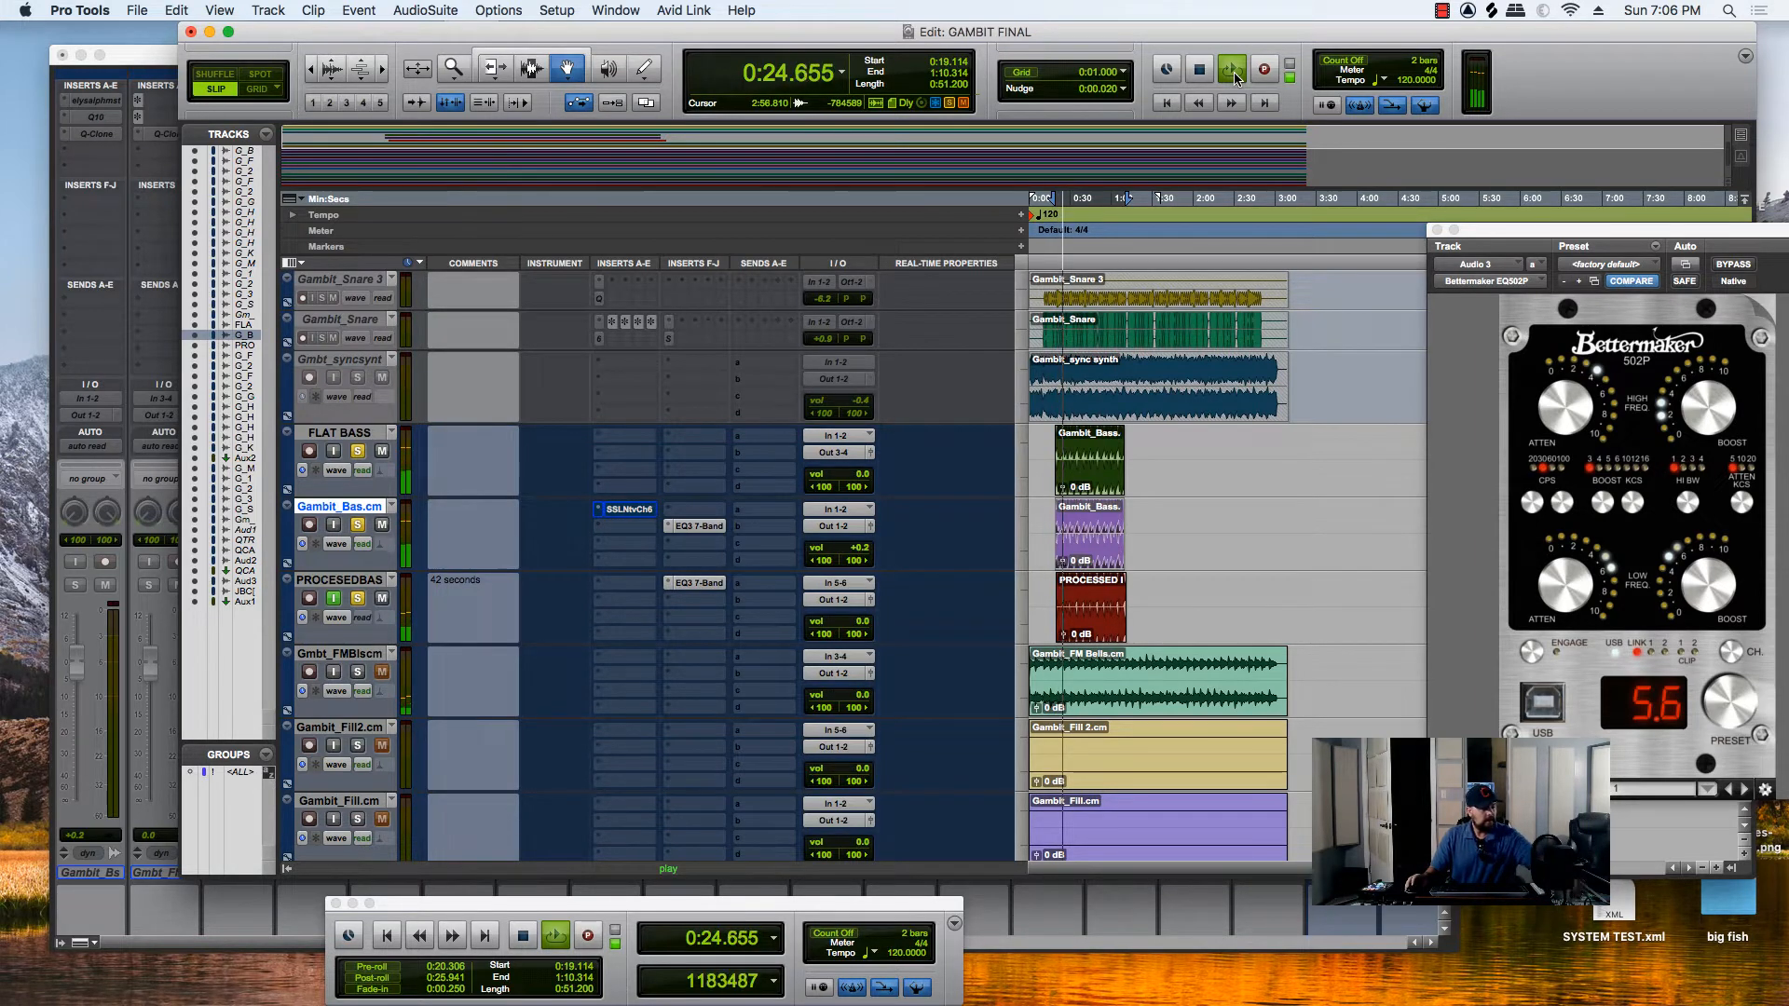
click(1231, 69)
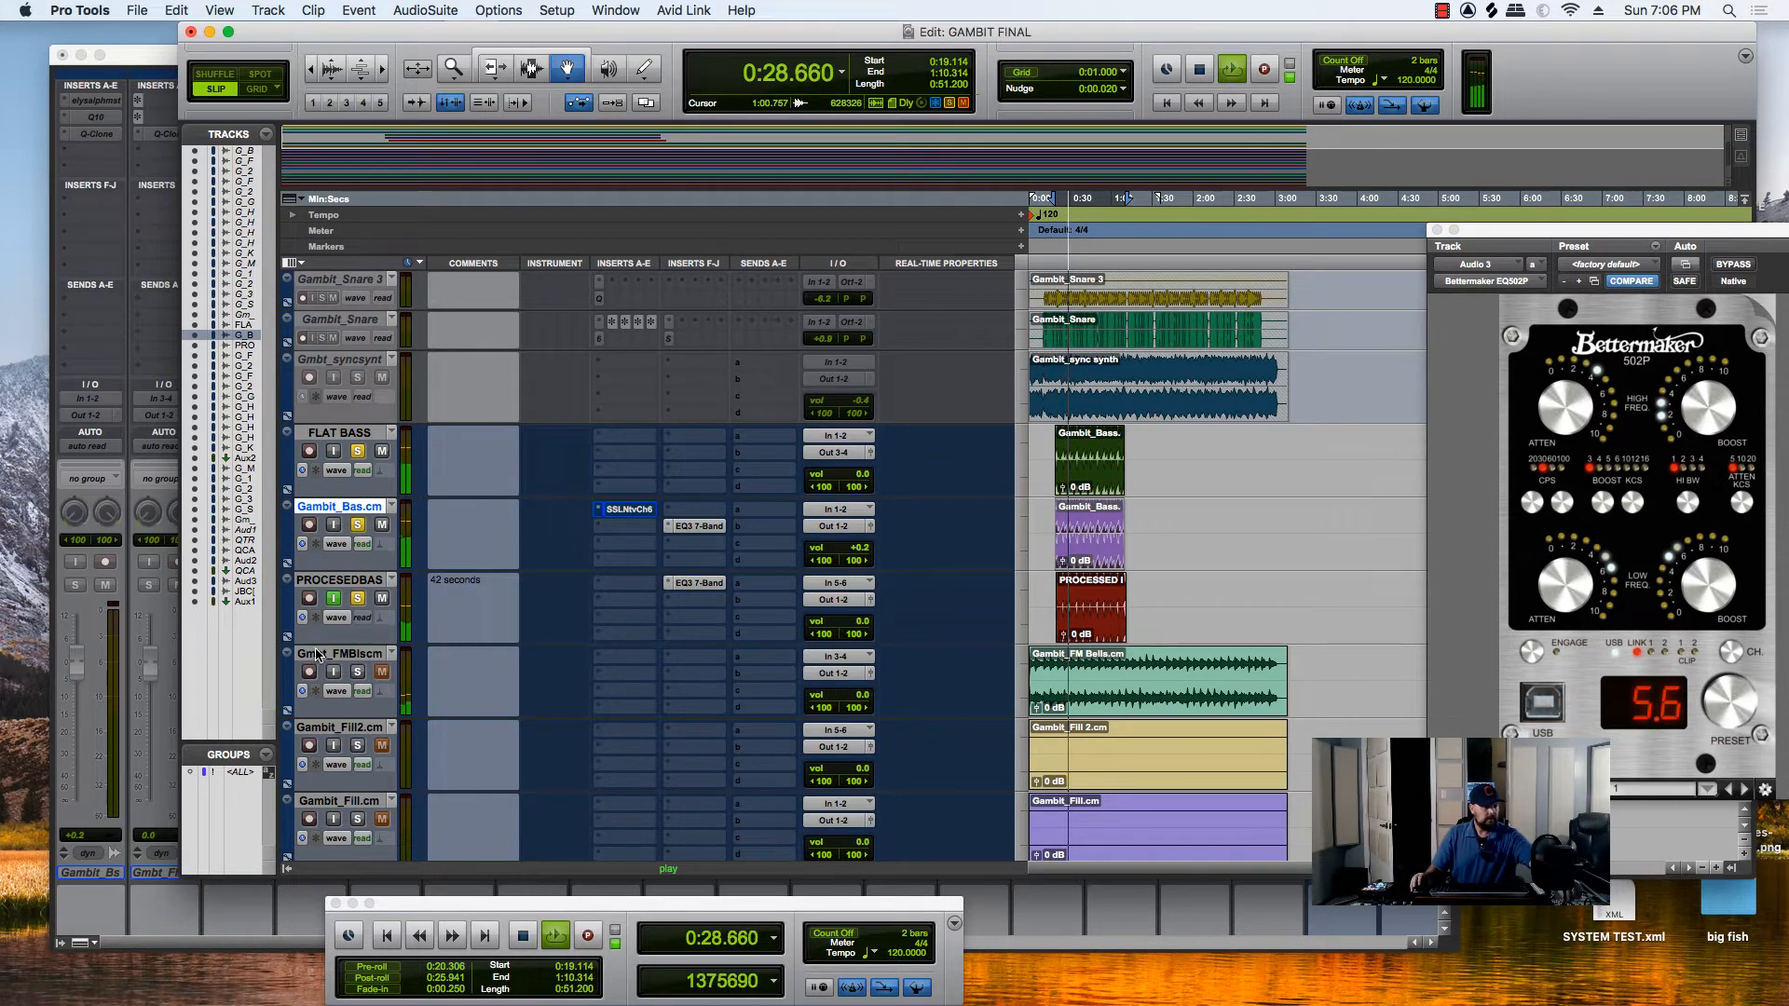
mouse_move(338, 652)
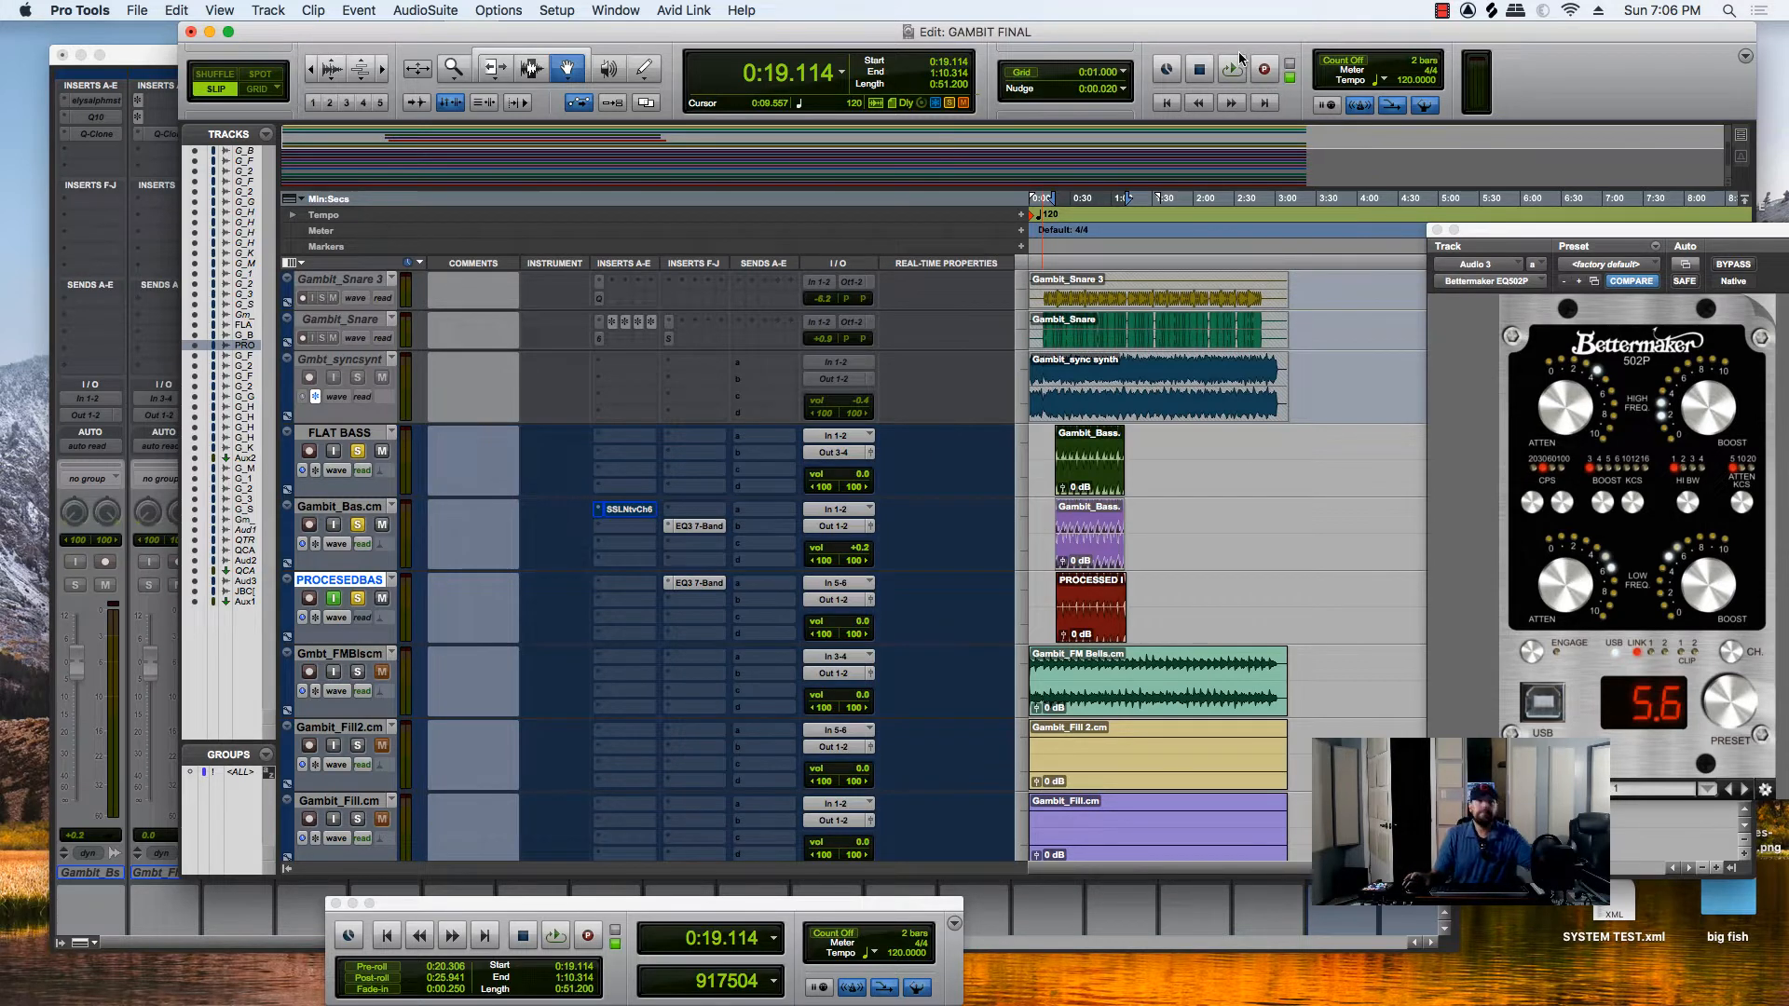
click(1230, 69)
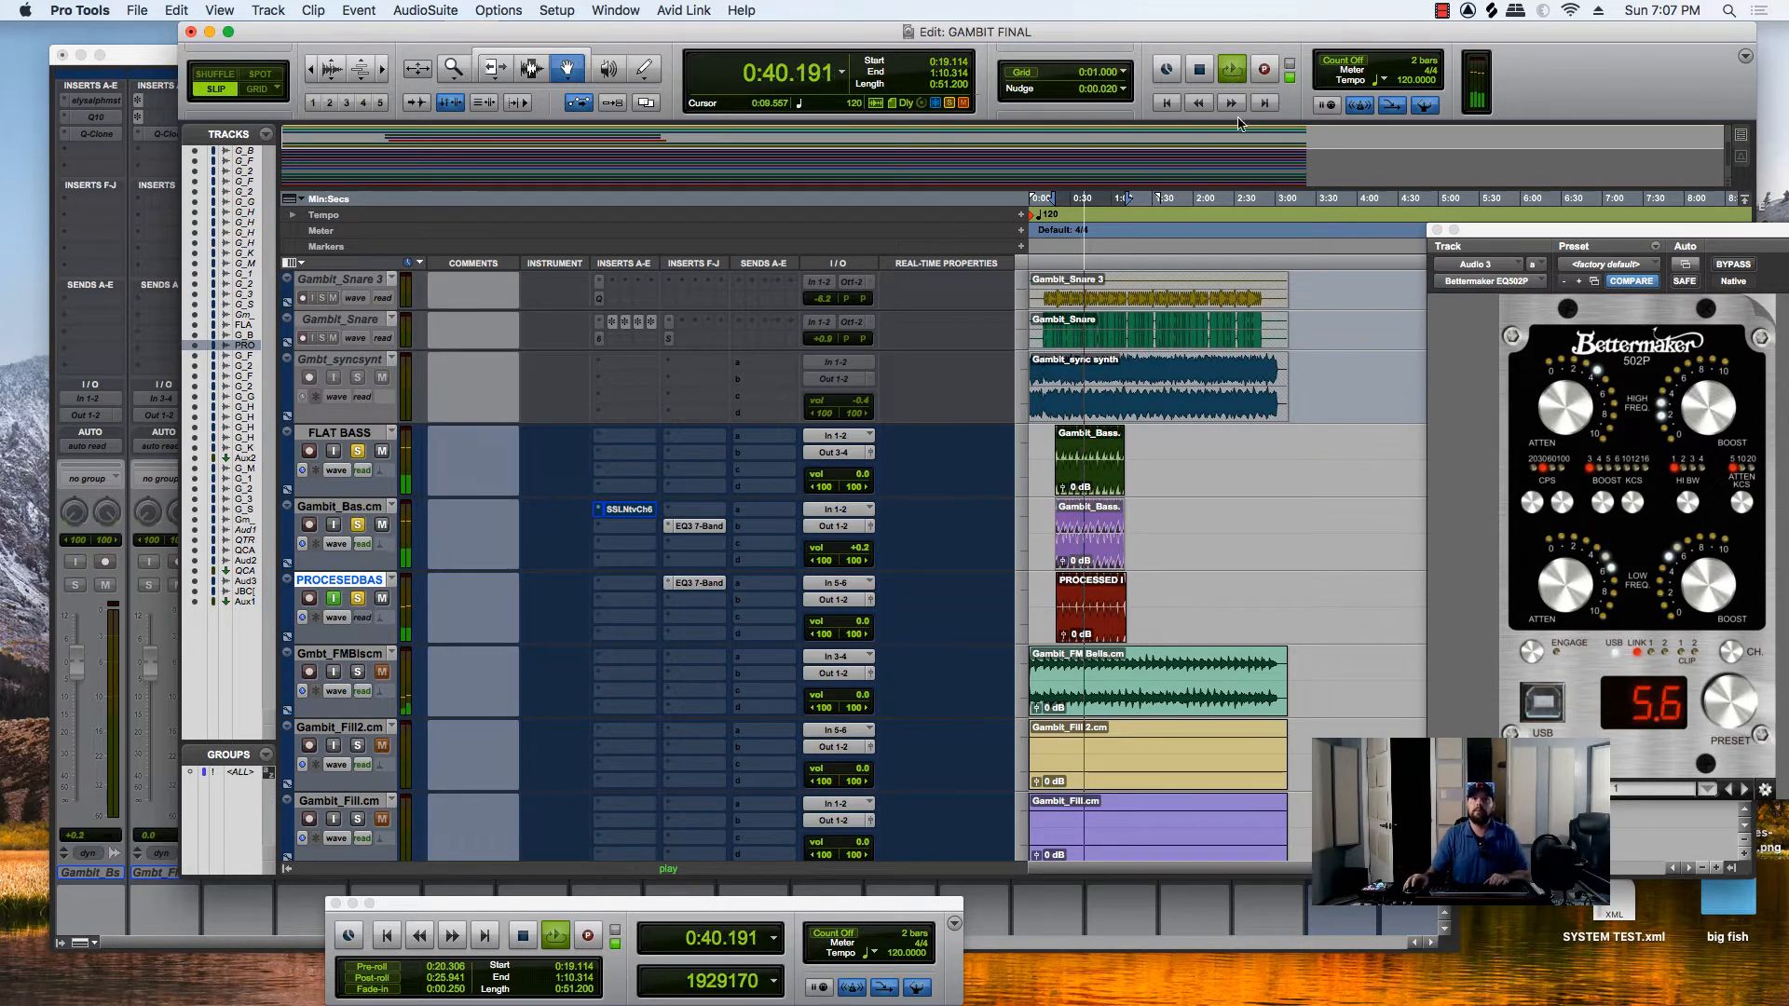
click(1199, 71)
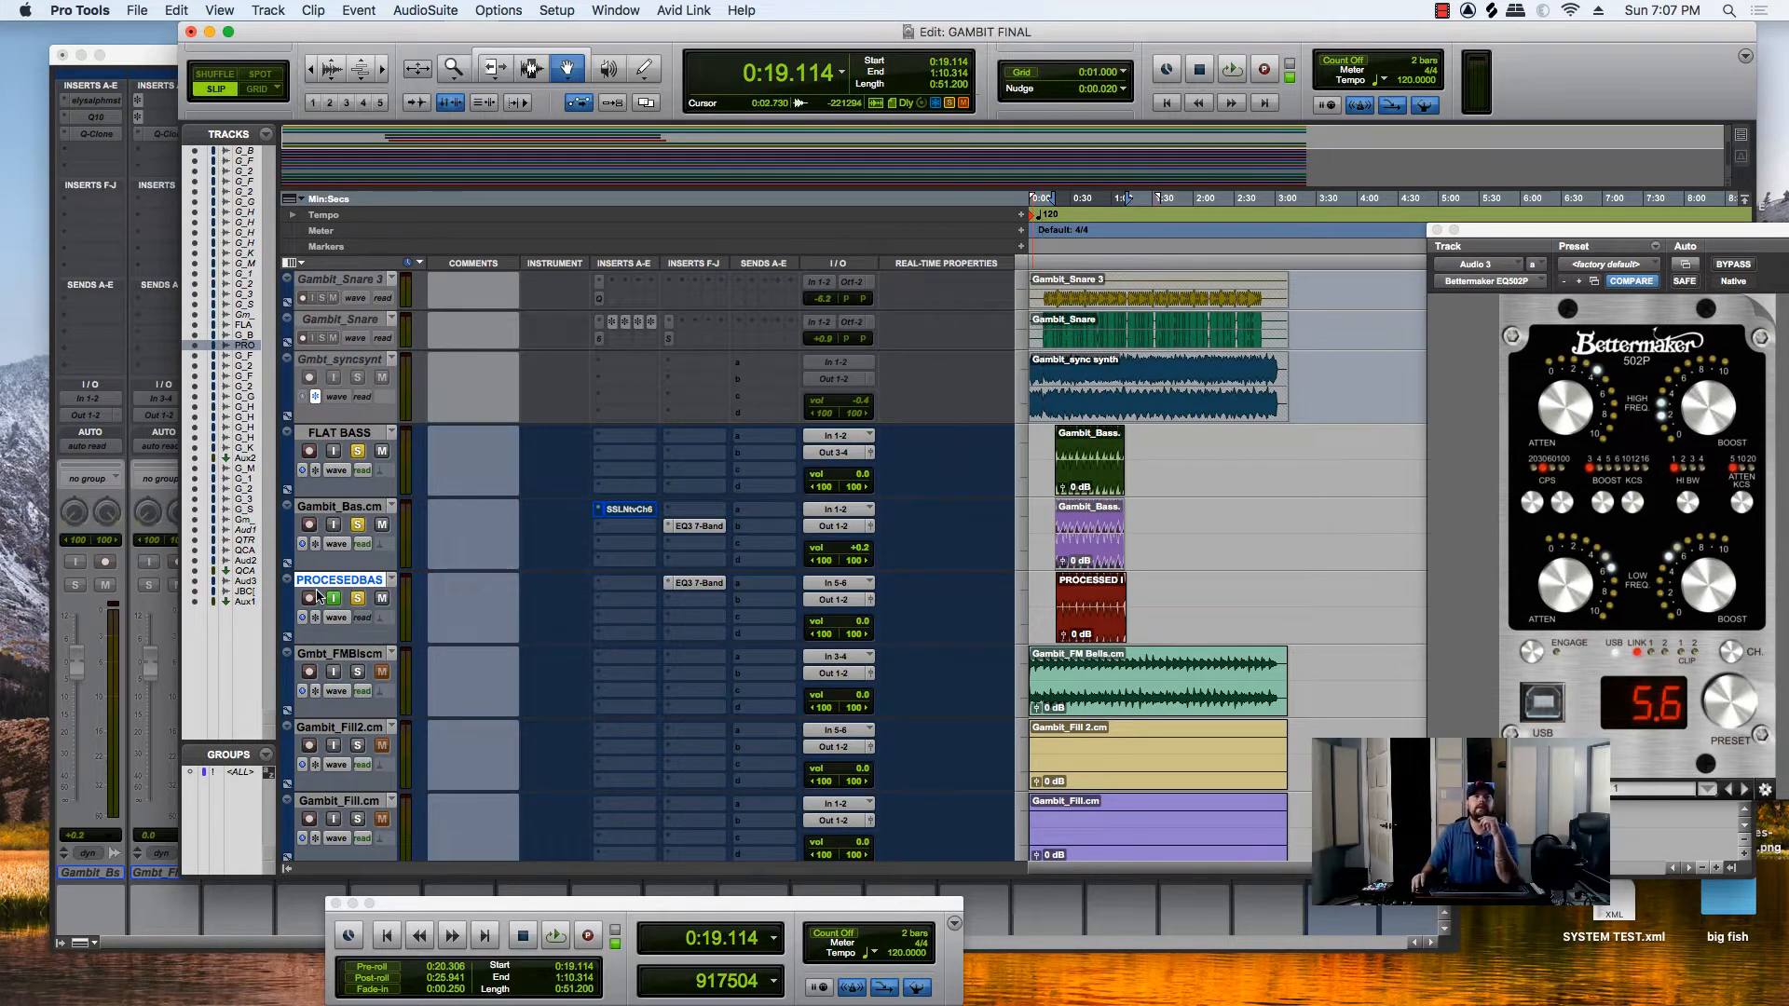
Bring up the SSLNtvChl insert on the Gambit_Bas.cm track
click(333, 598)
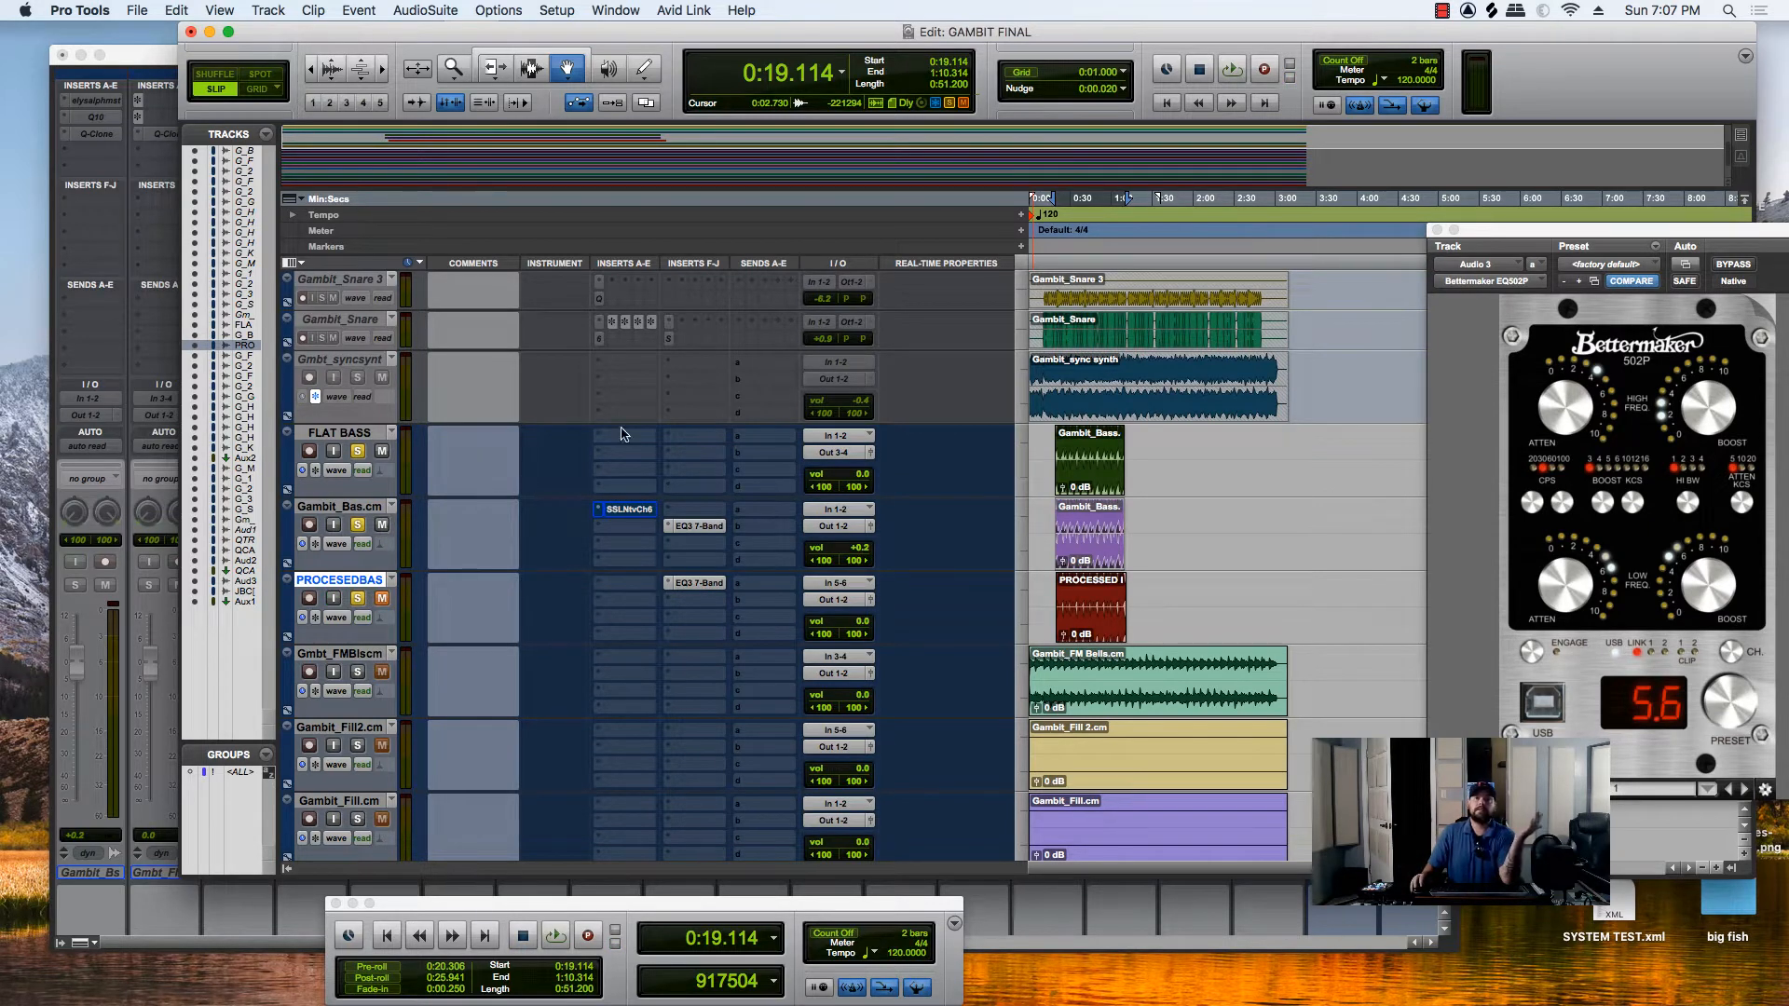
mouse_move(641, 514)
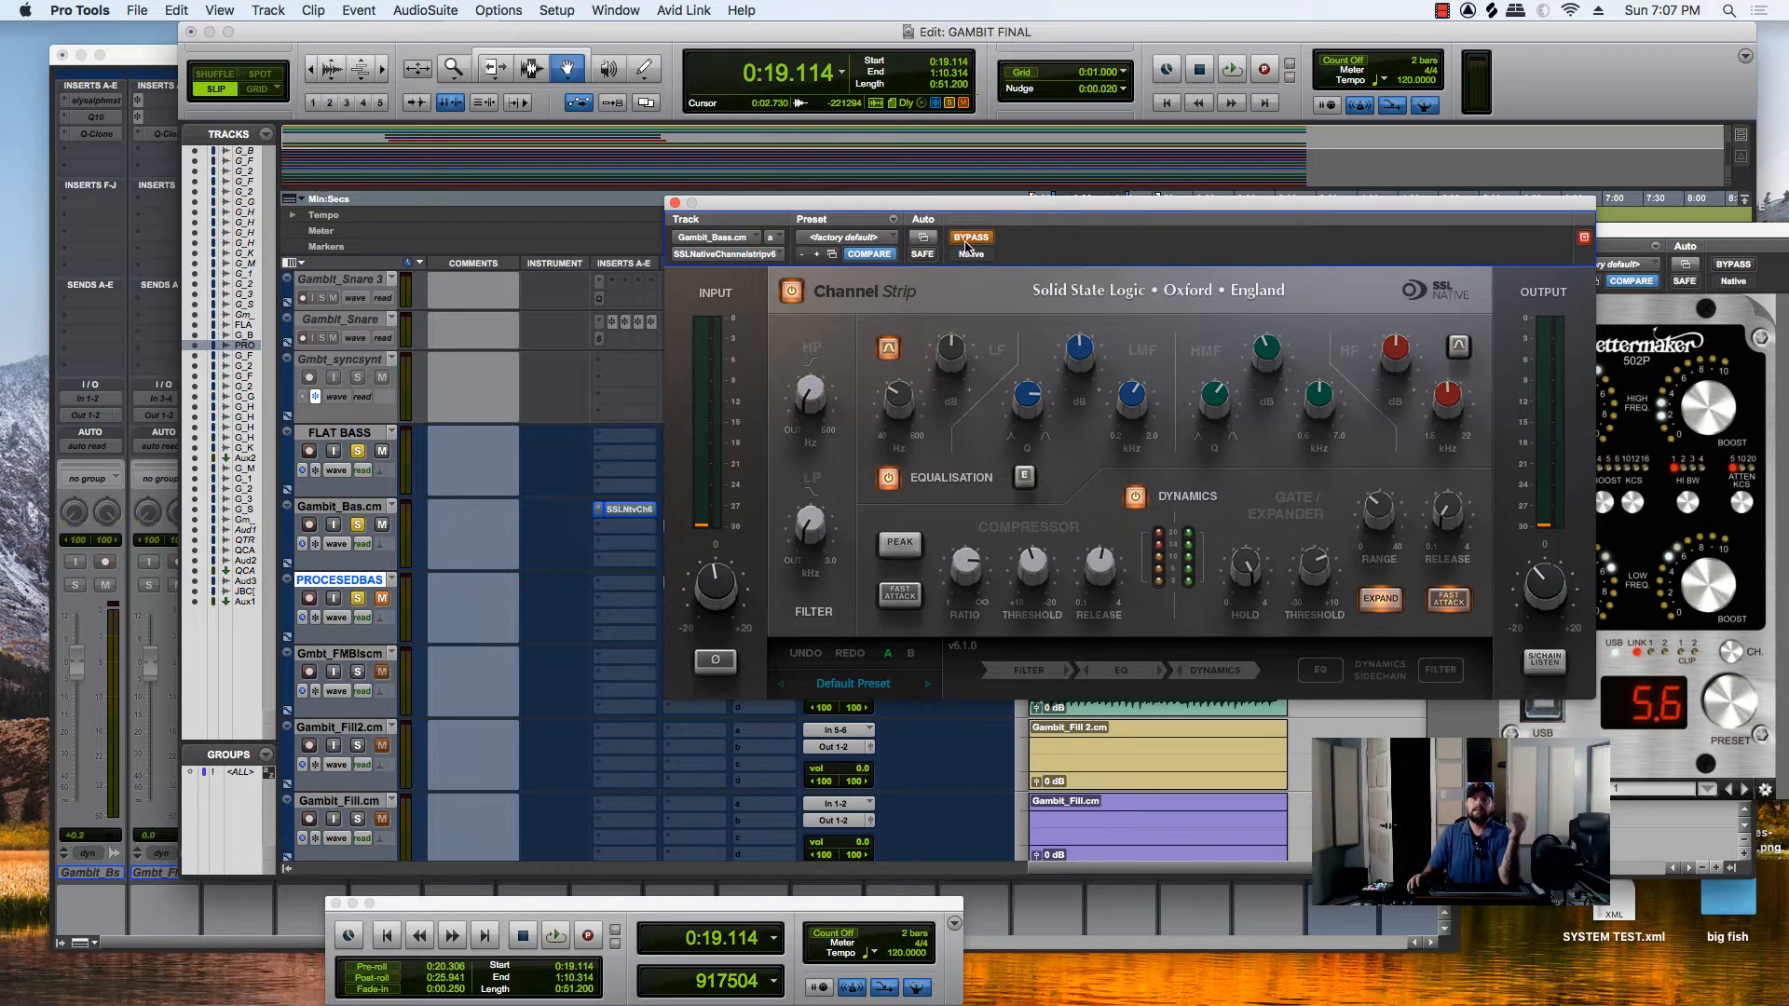
Boost the LF and LMF EQ bands to roughly 10 dB
click(969, 236)
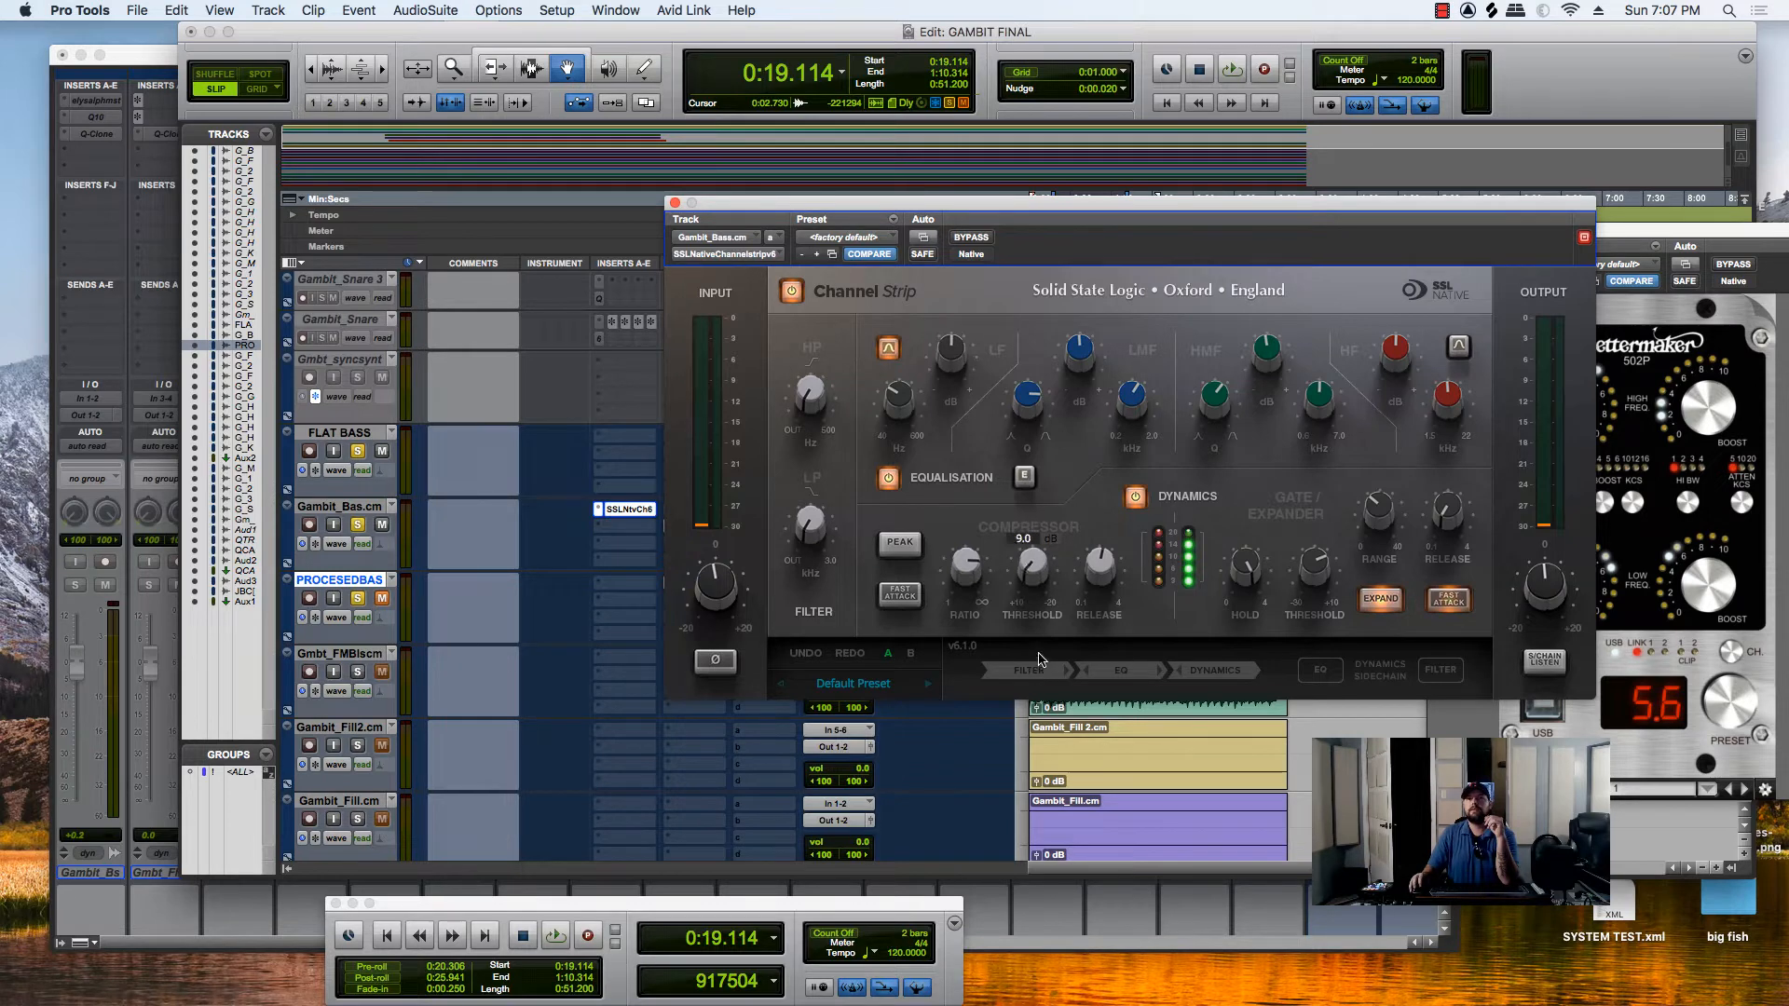
click(555, 933)
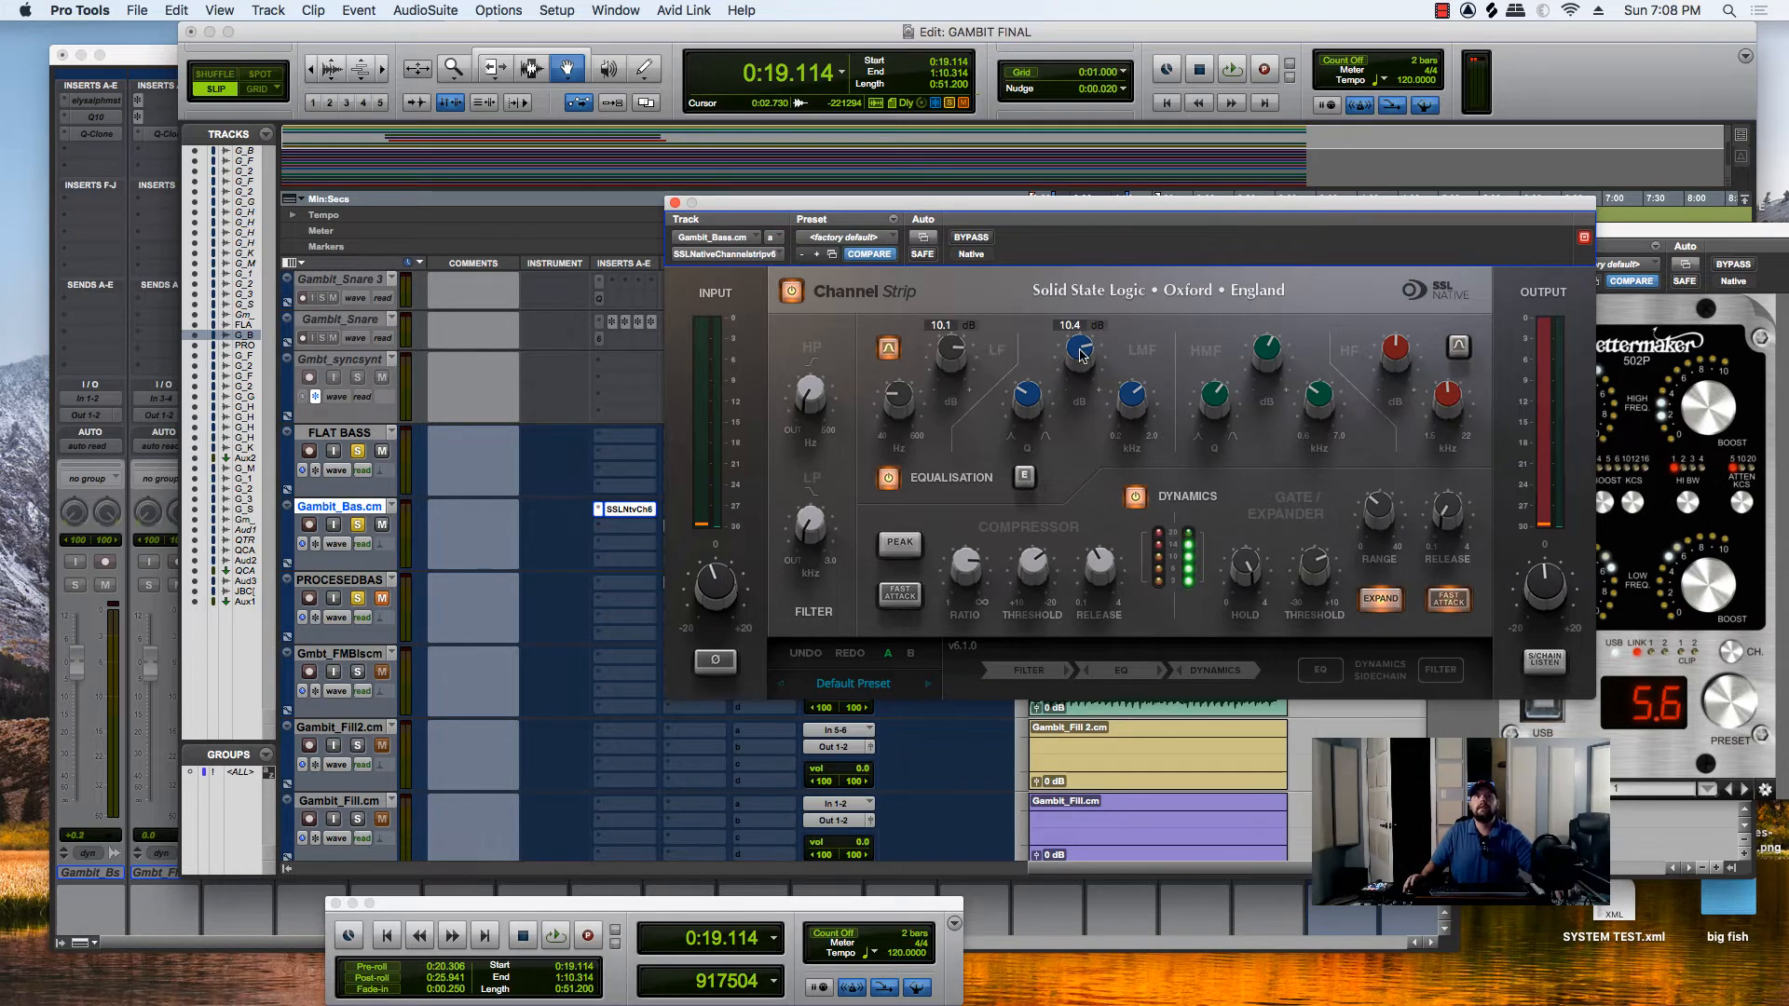
Close the SSL Native Channel Strip window to return to the edit window
click(555, 934)
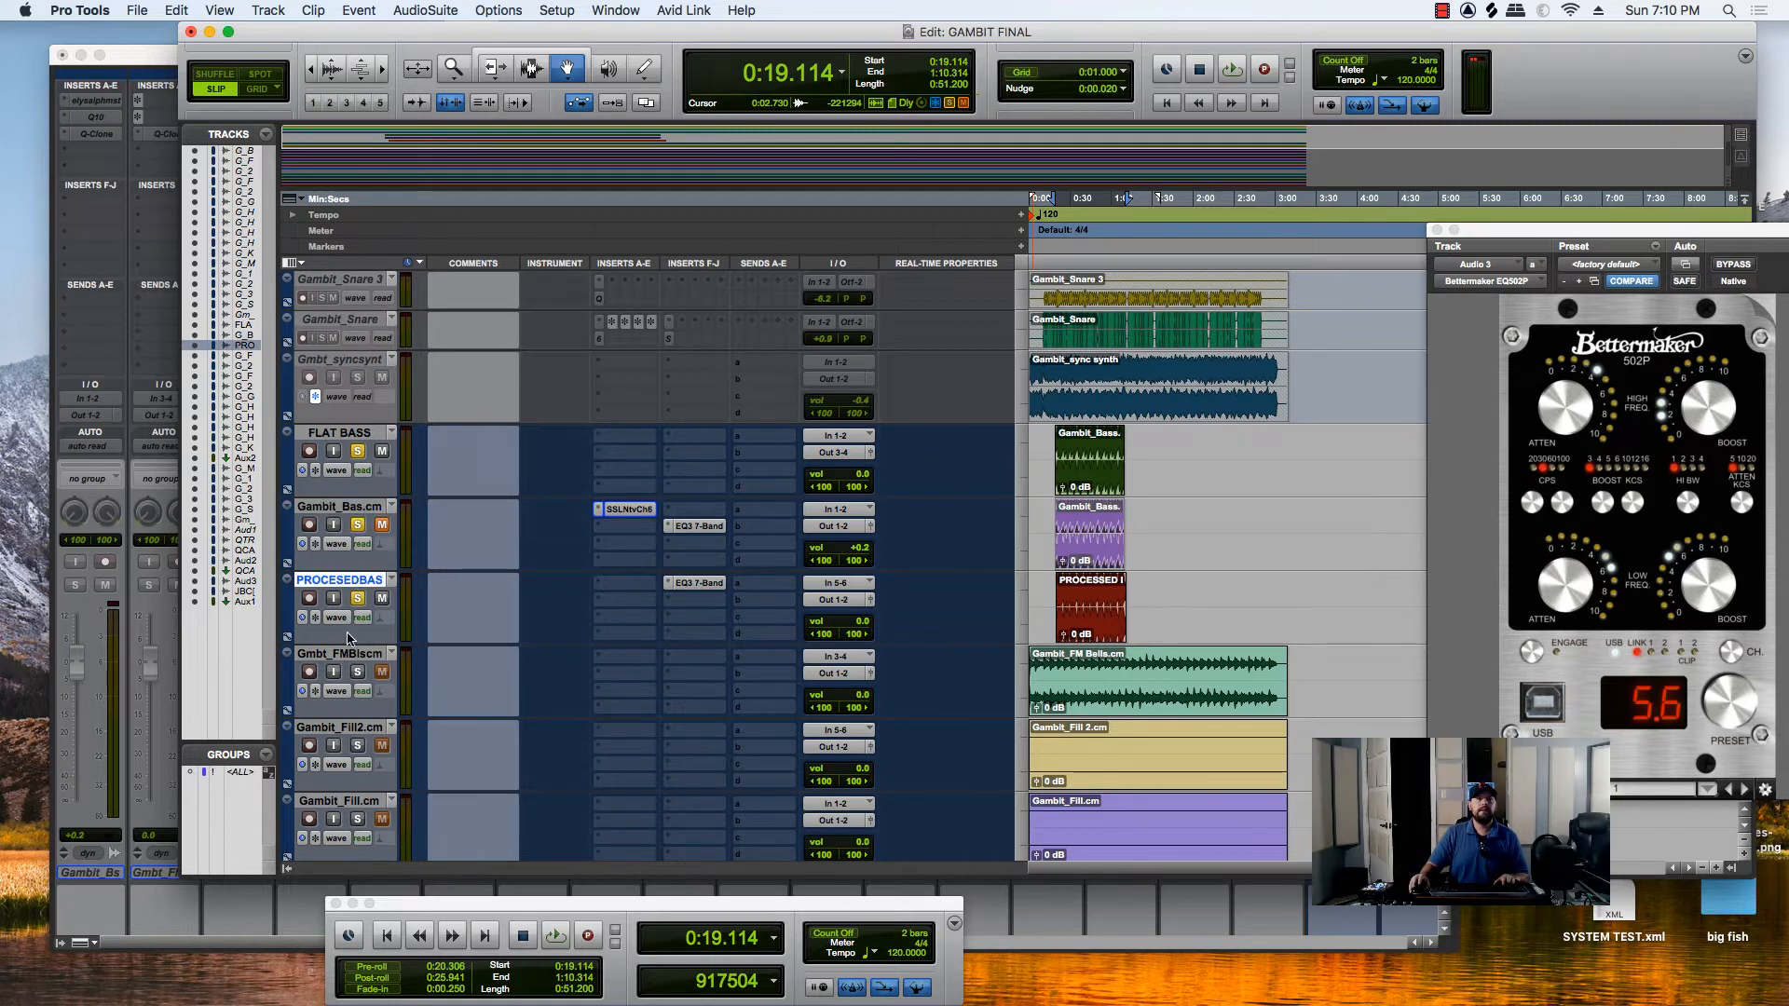
Bypass the Gambit_Kck.cm kick's SSL channel strip and place the playhead near 0:30
scroll(down, 3)
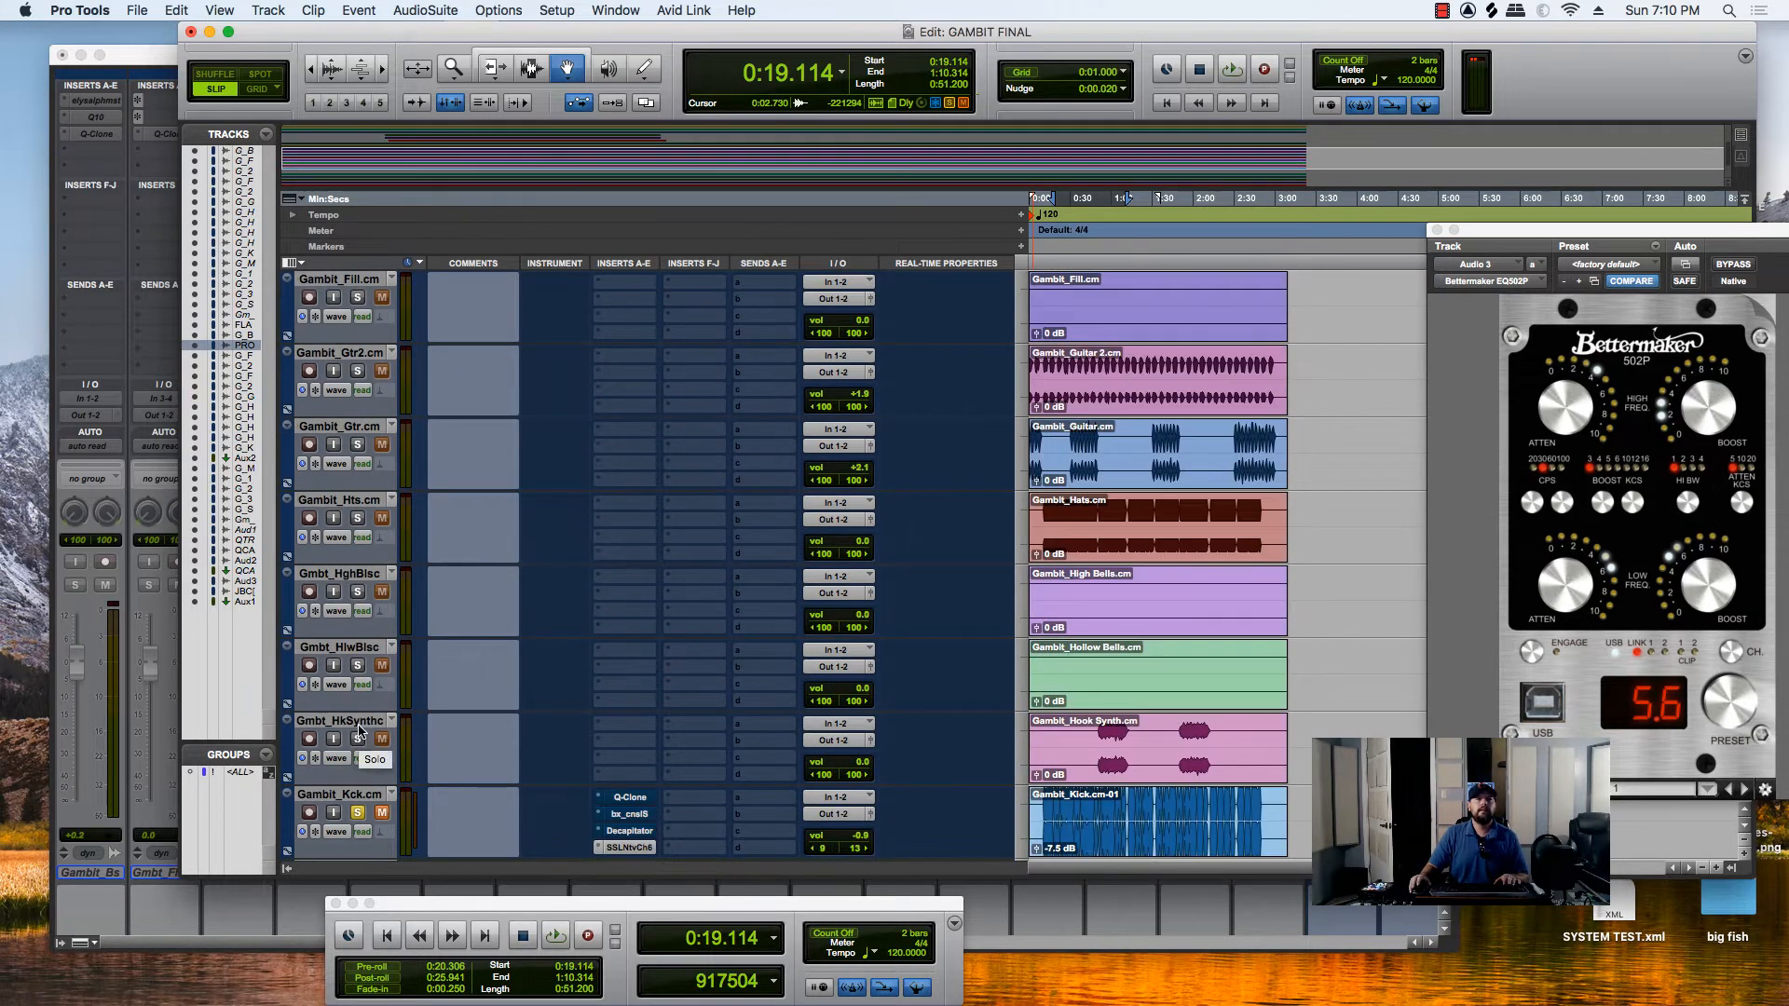
scroll(down, 3)
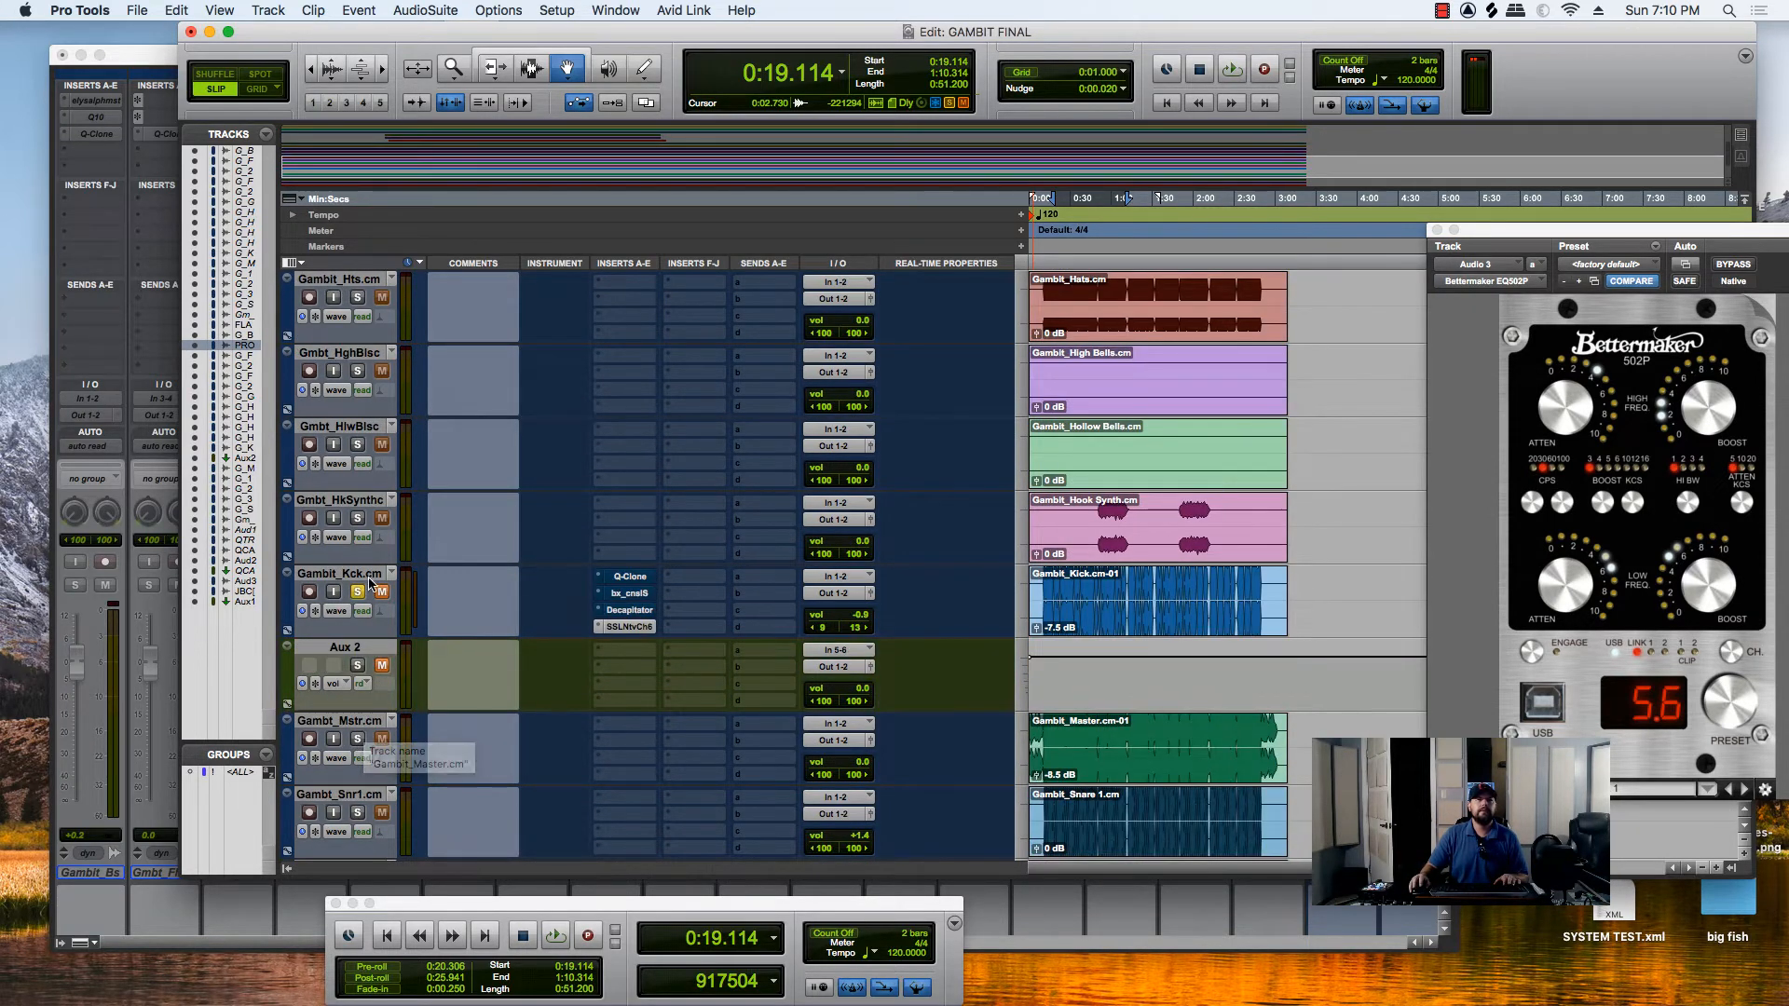
scroll(down, 3)
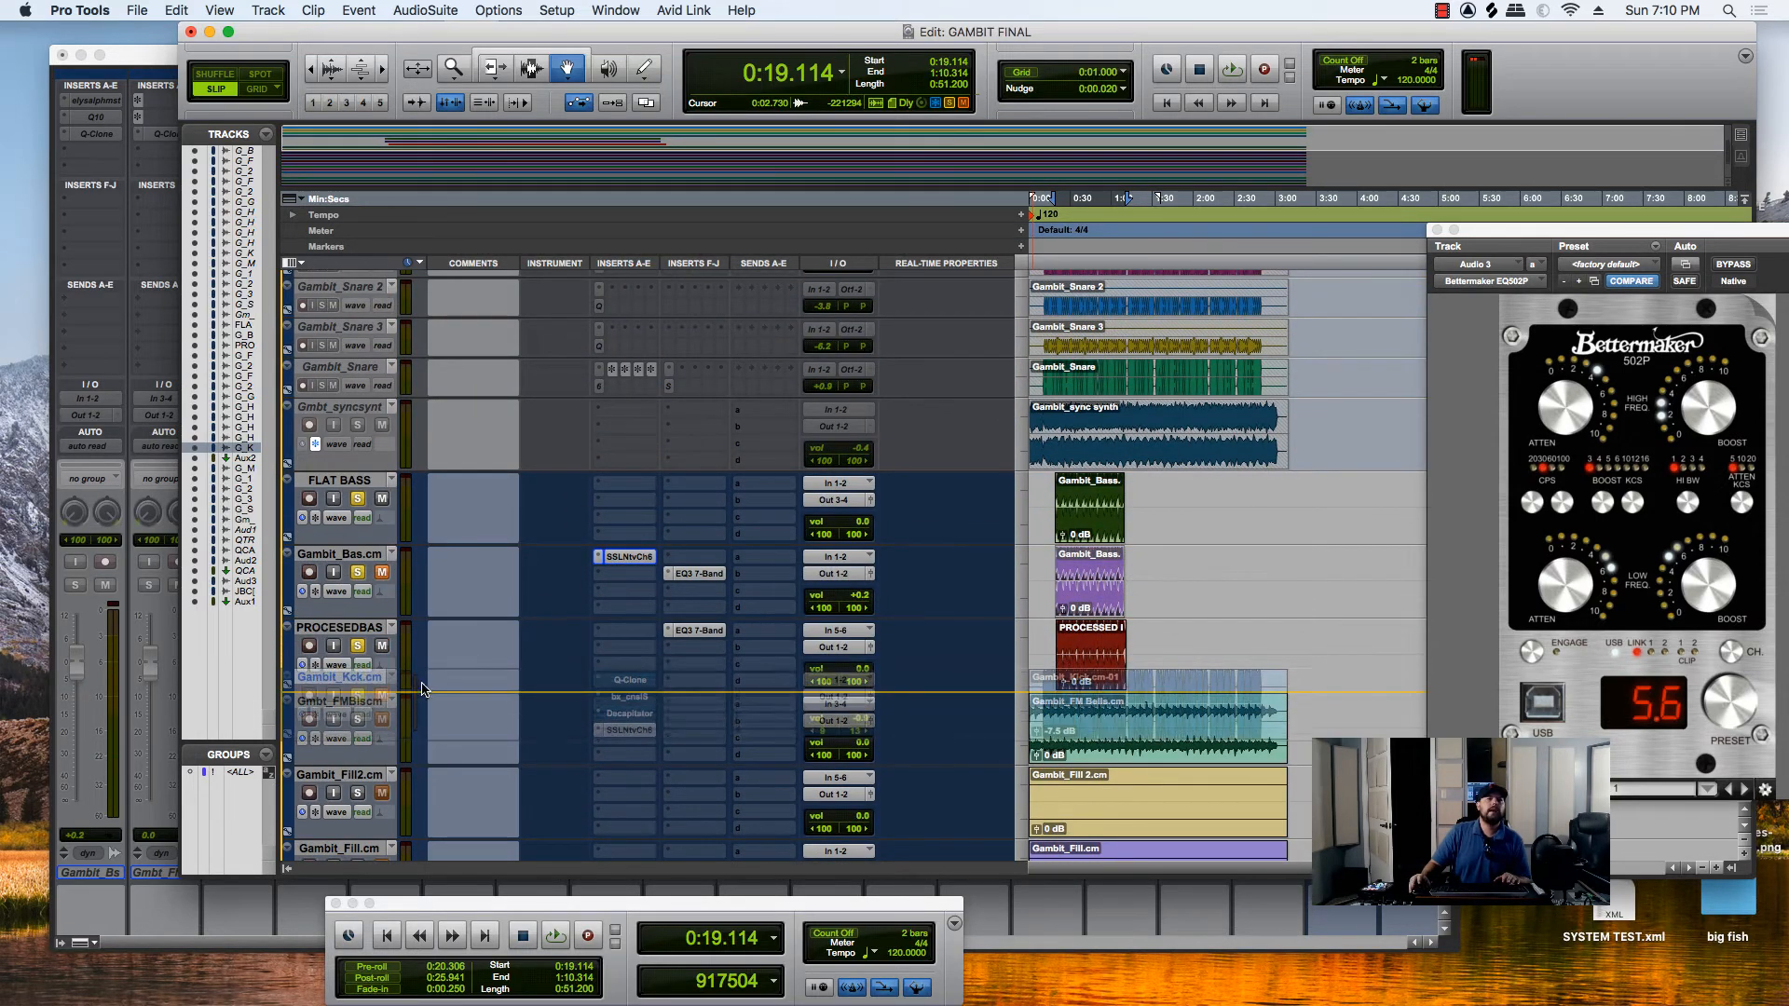
right_click(628, 738)
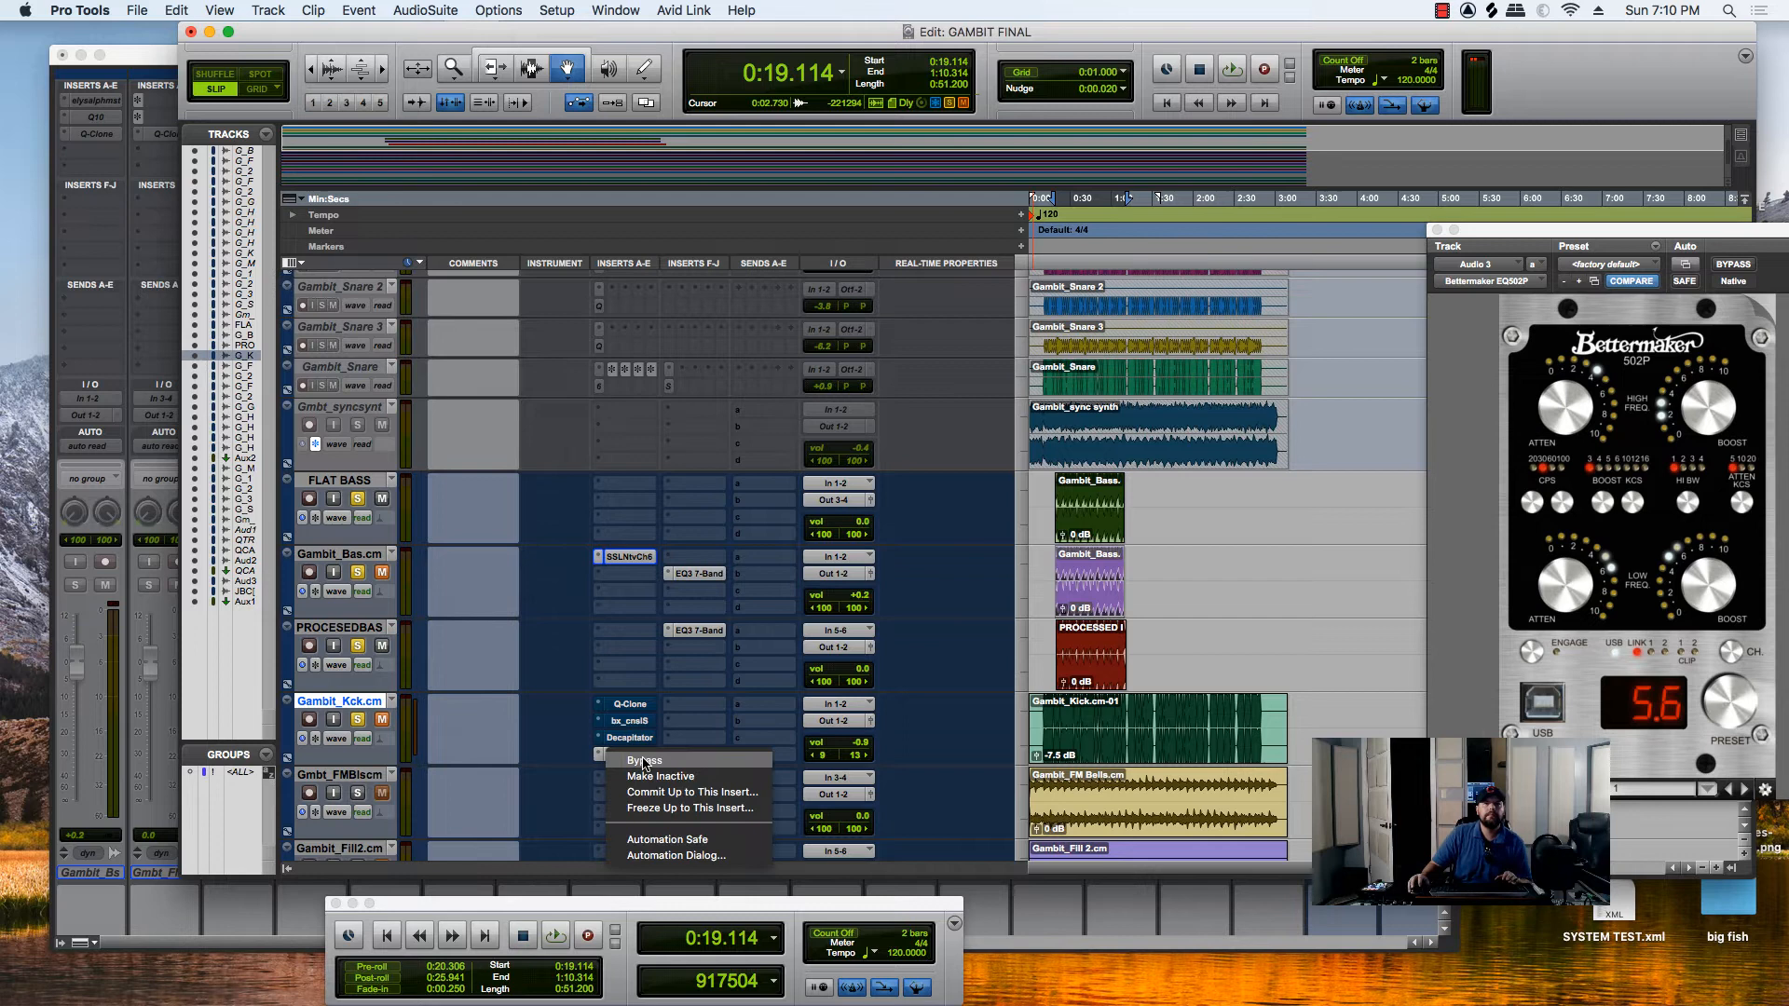
click(643, 760)
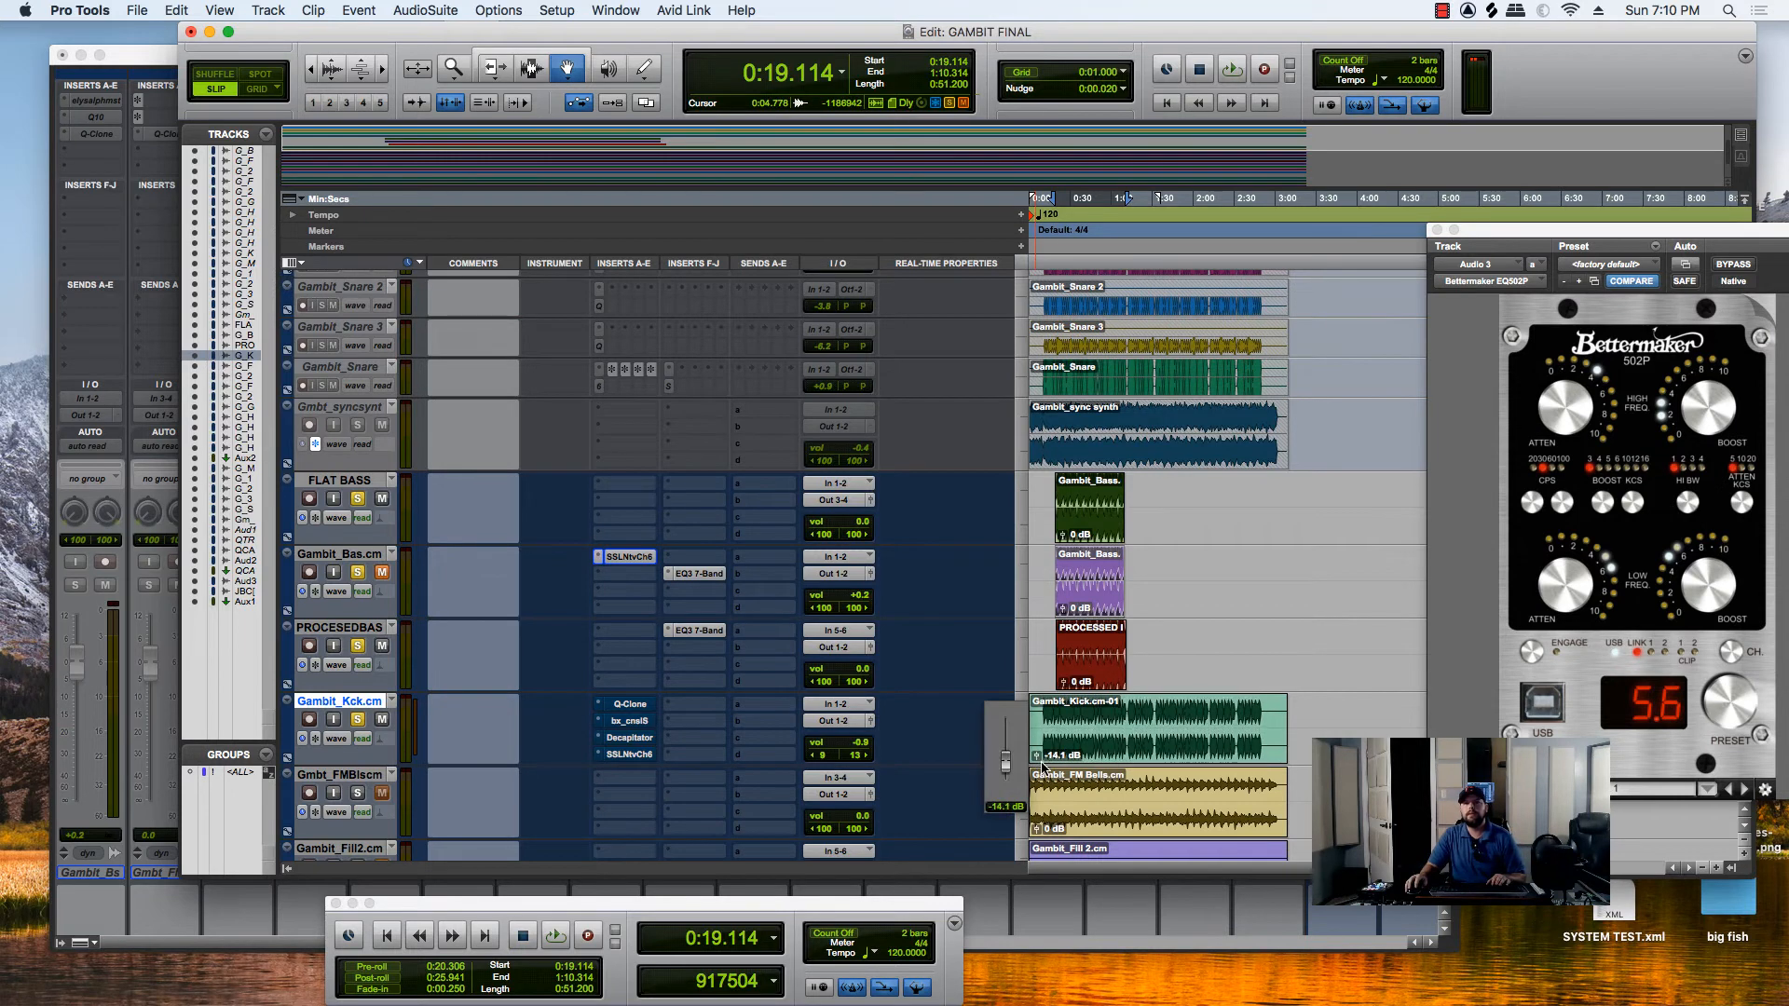
click(1070, 199)
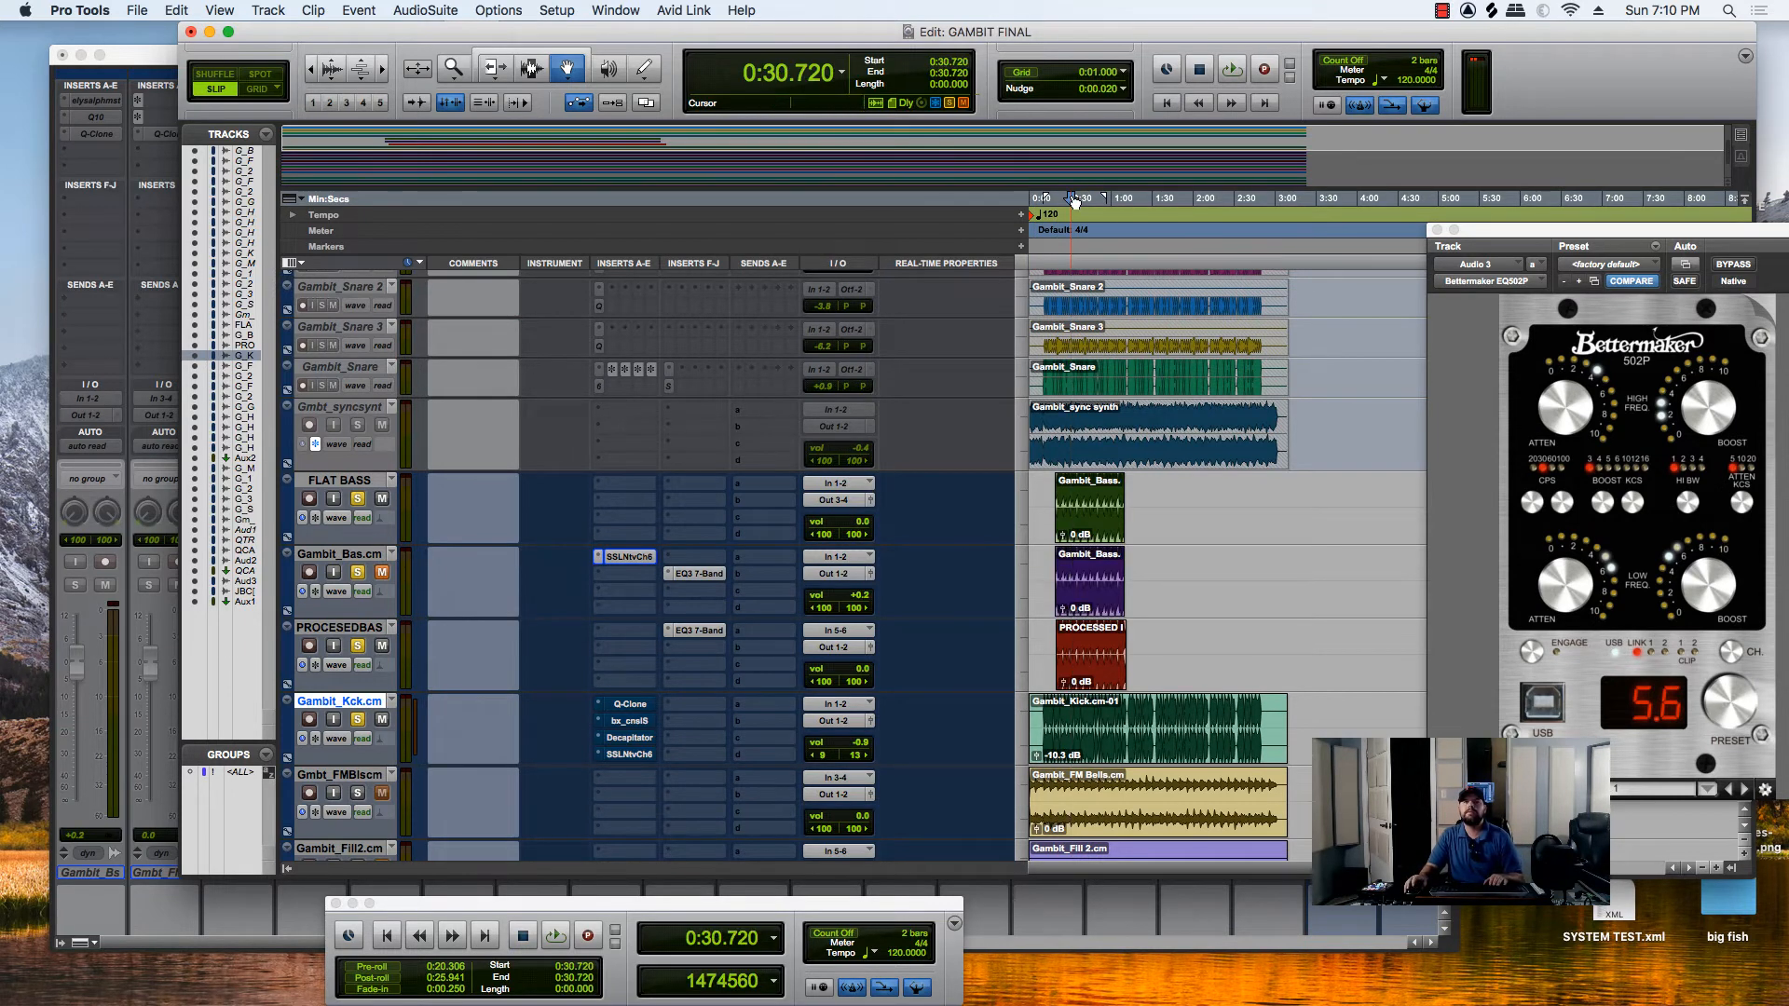